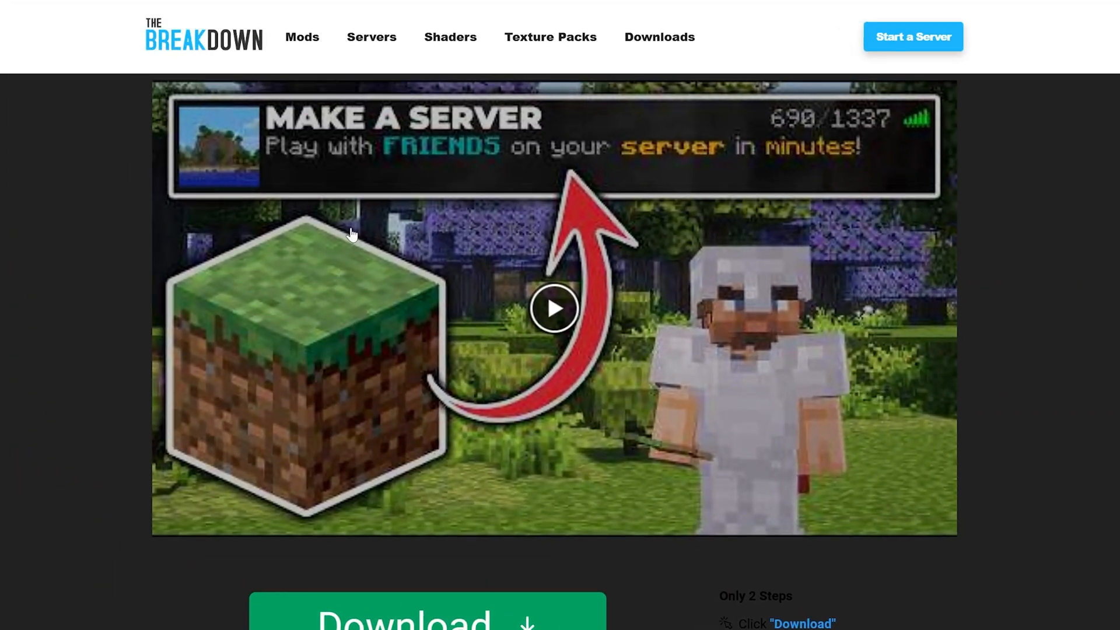
Step: Run a Google search for 'minecraft server download' and show the results
scroll(down, 3)
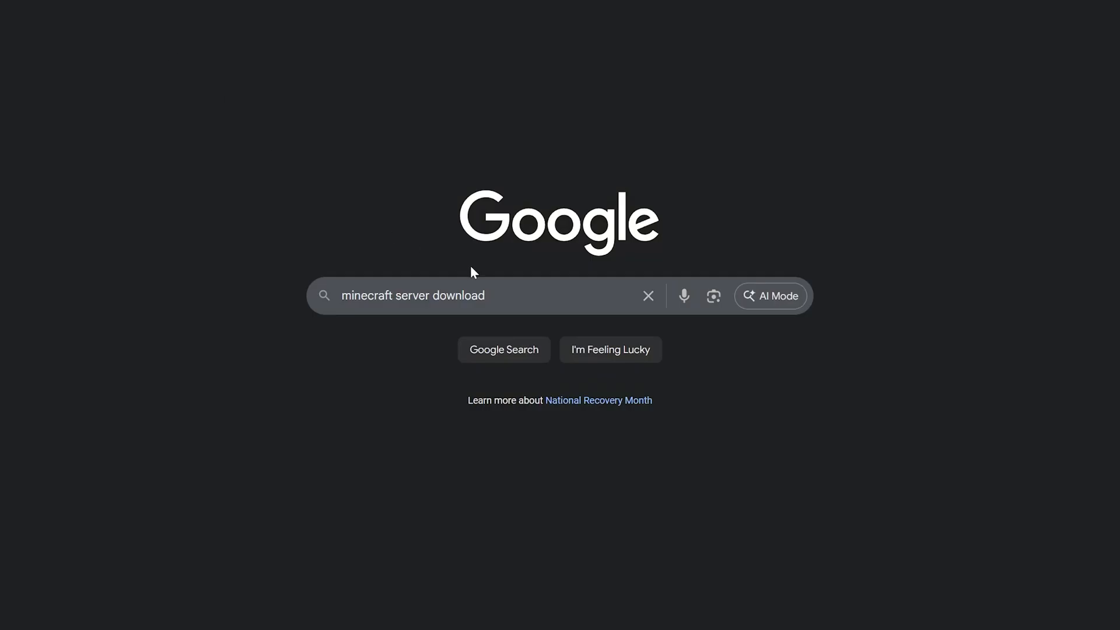
click(484, 295)
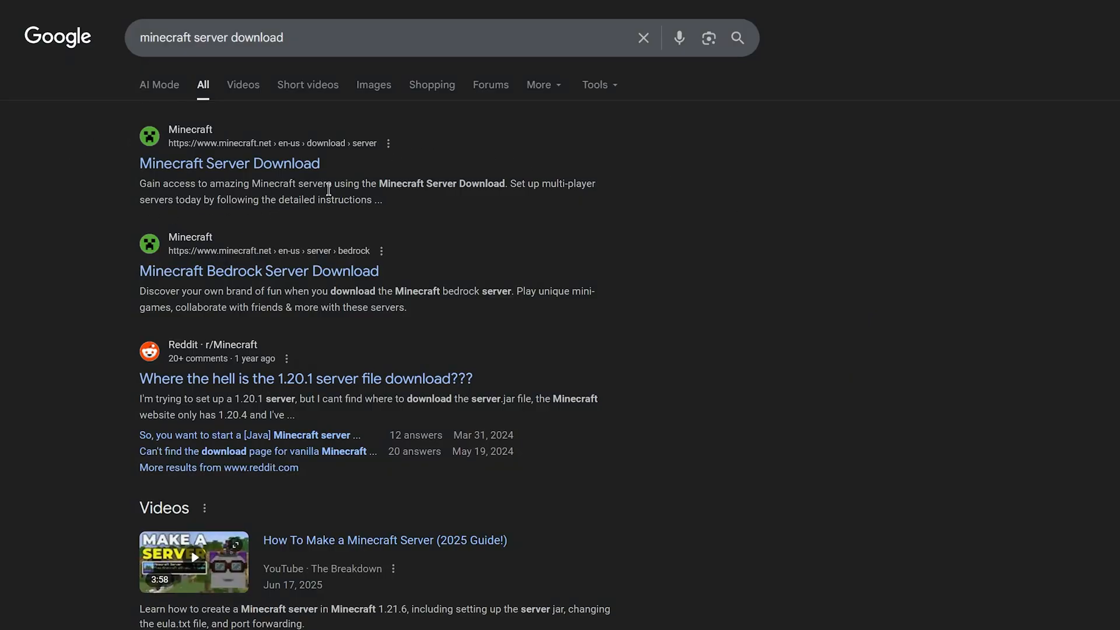
Step: Download minecraft_server.1.21.9 from the official page and save it as server.jar in Downloads
click(228, 163)
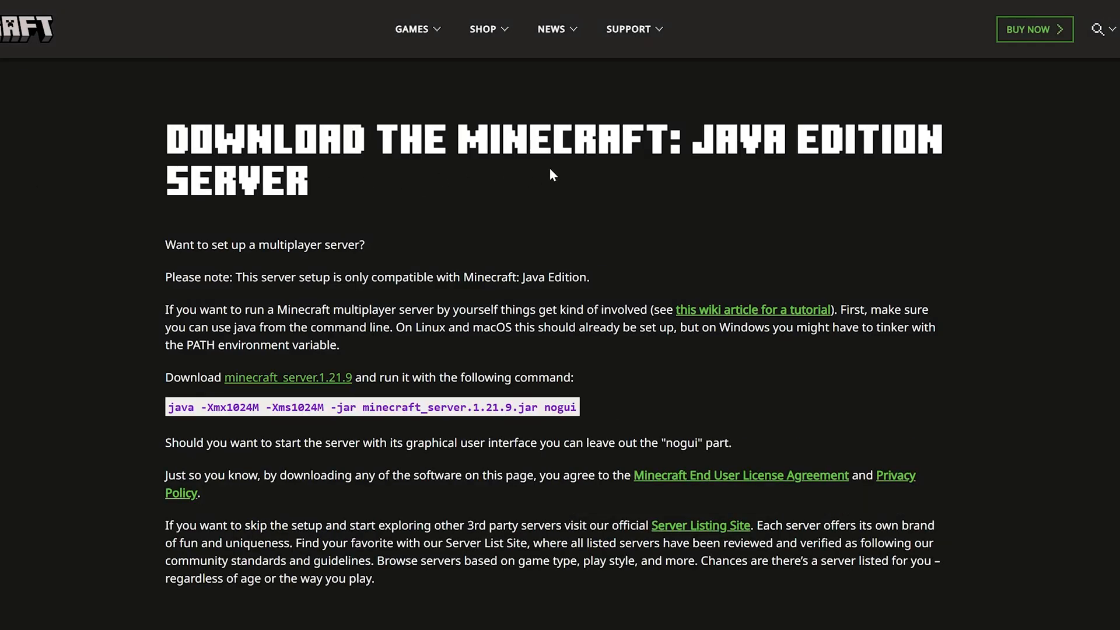
mouse_move(399, 202)
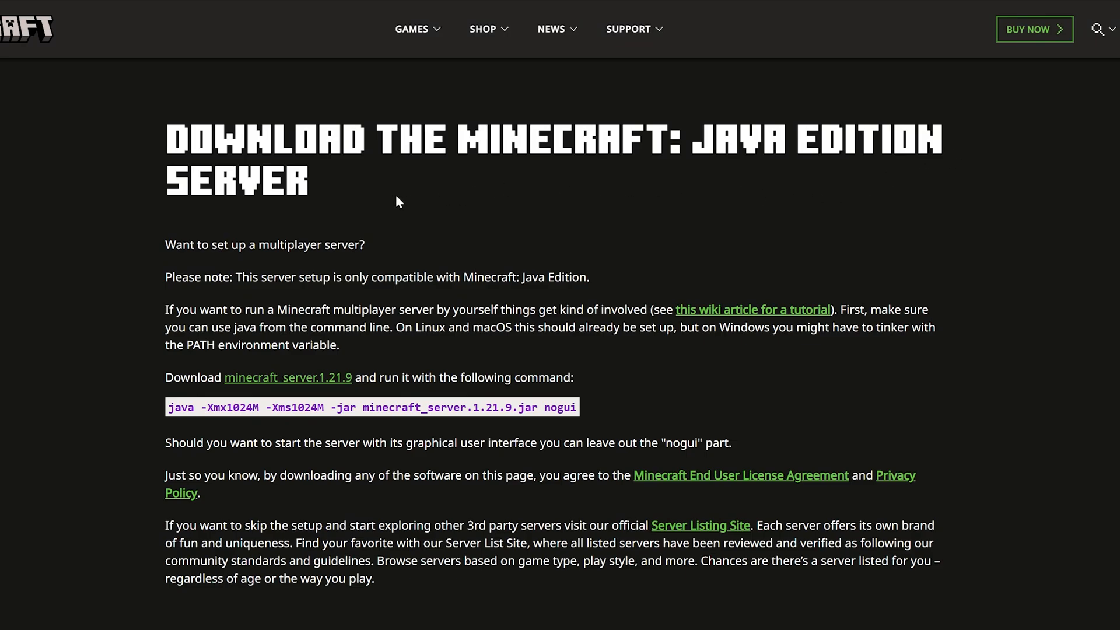
mouse_move(375, 219)
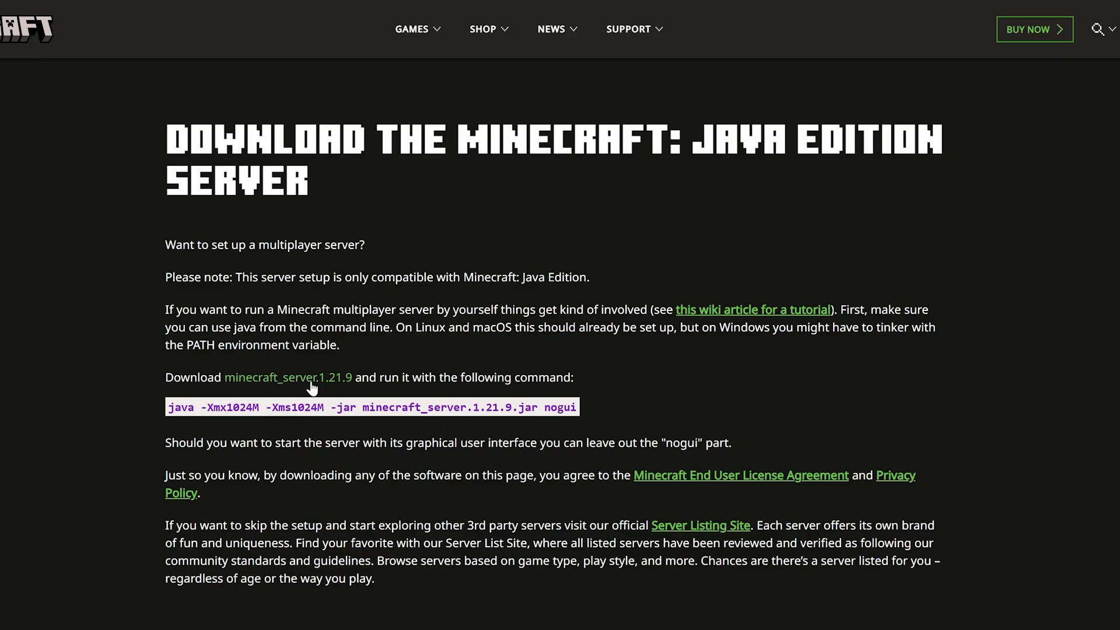
click(285, 376)
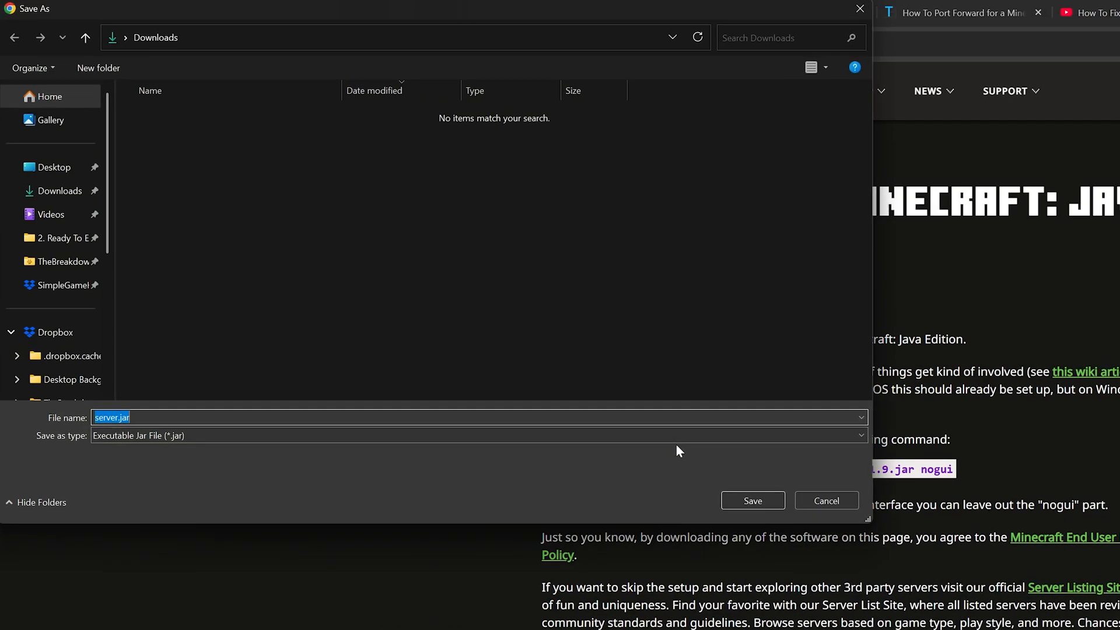
mouse_move(619, 362)
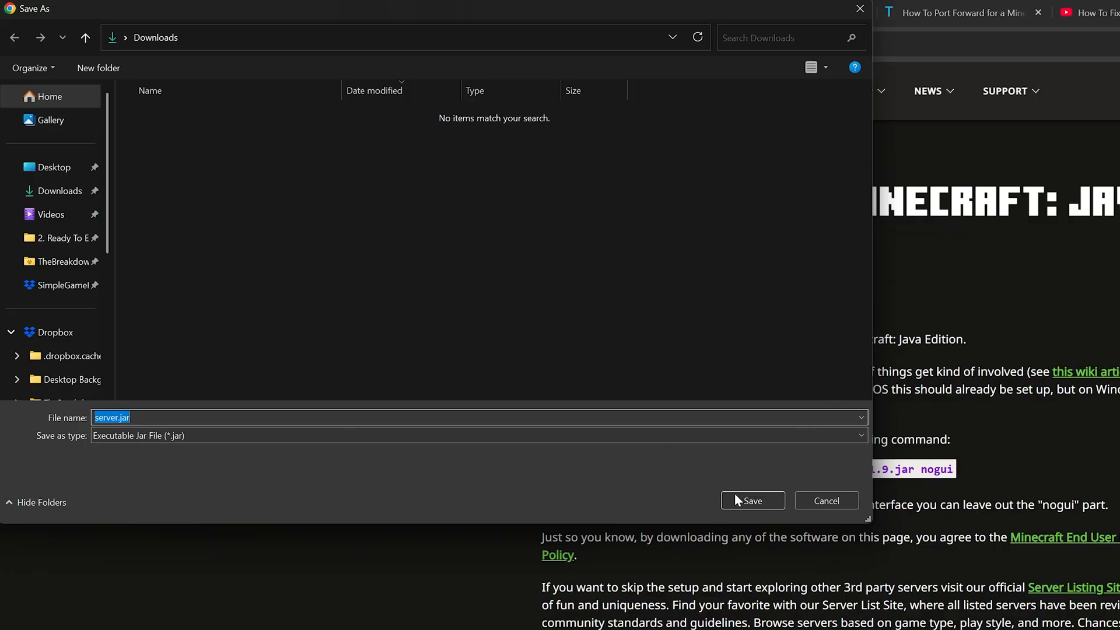
click(751, 501)
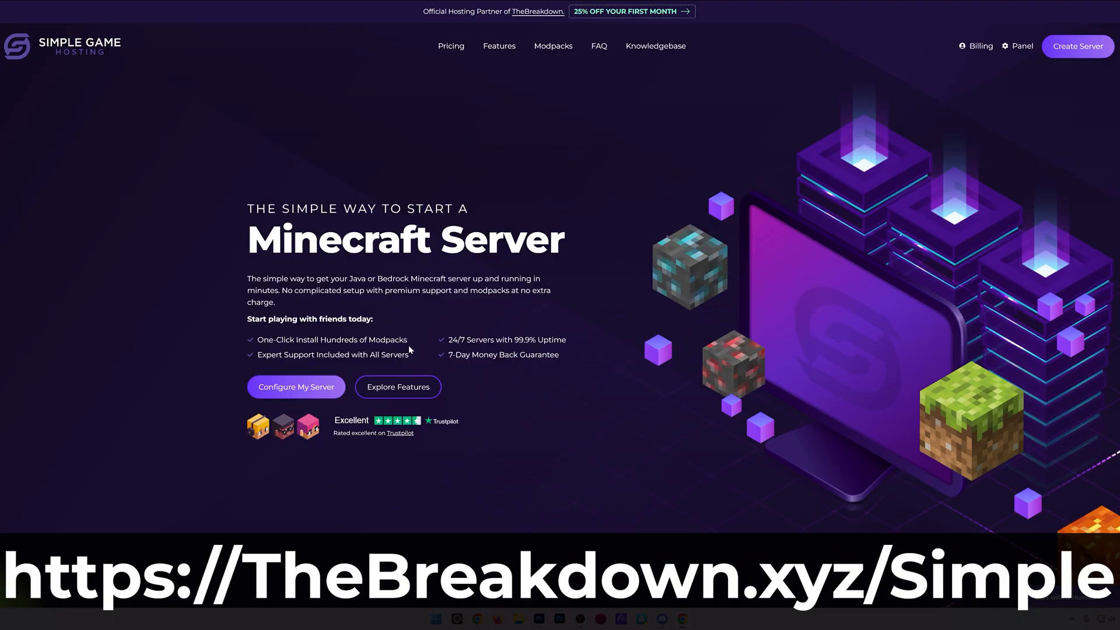
Step: Browse the Modpack Installer sources on the homepage, including the FTB modpacks
scroll(up, 3)
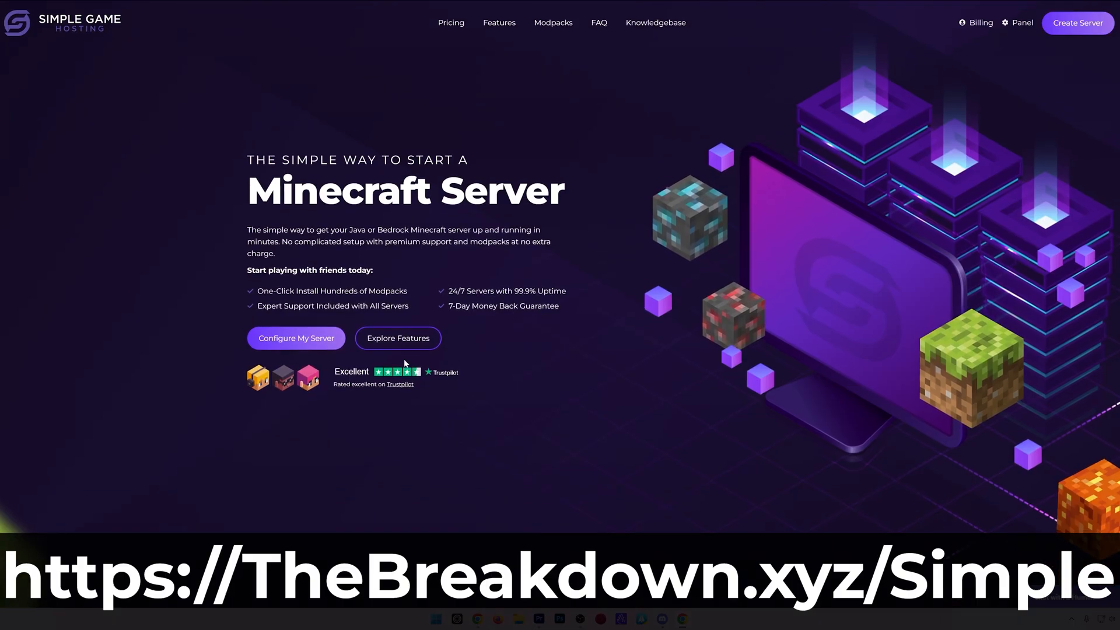
scroll(down, 3)
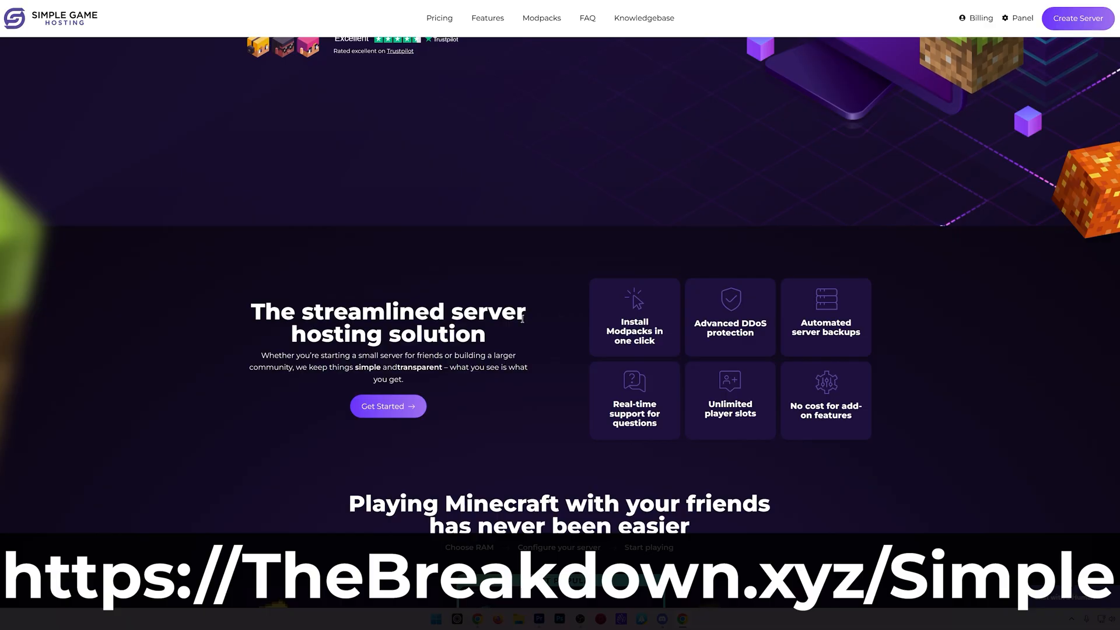
mouse_move(394, 378)
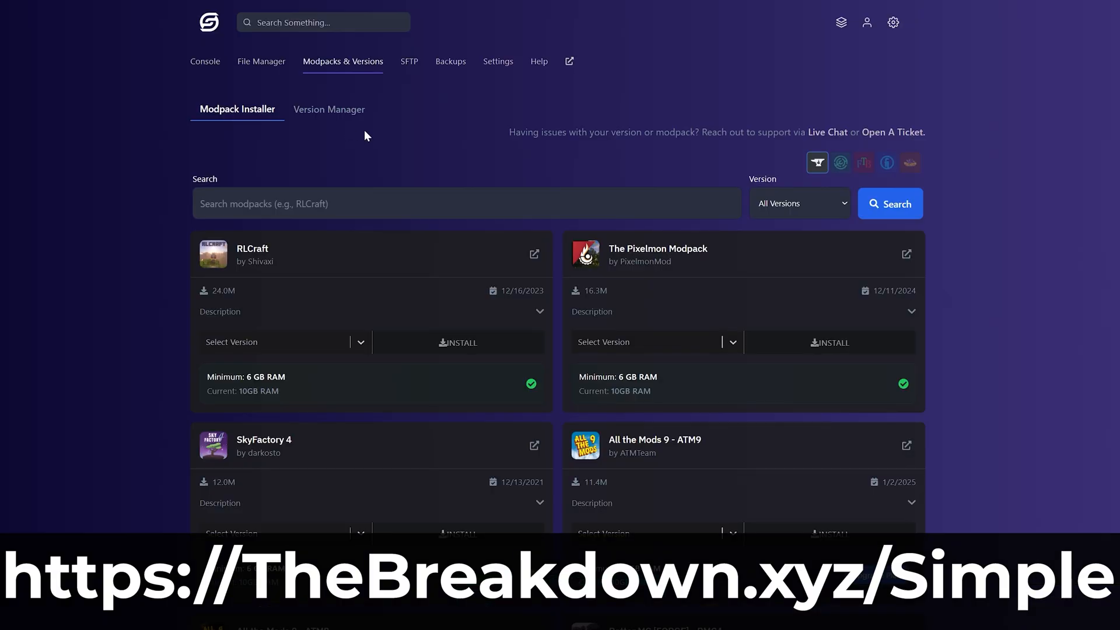
click(840, 162)
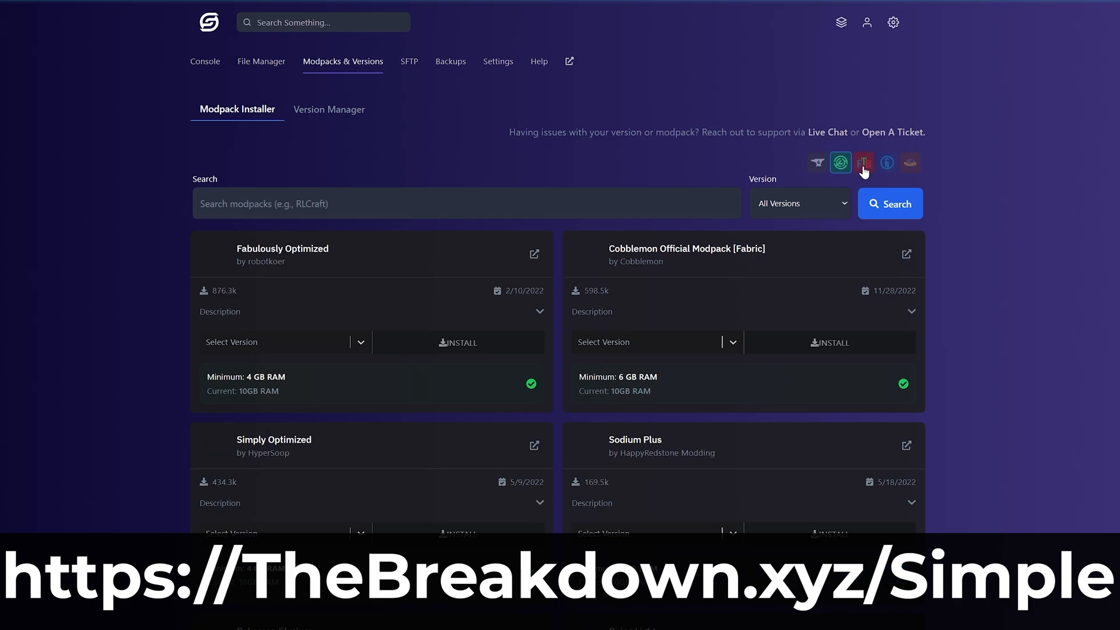
click(887, 162)
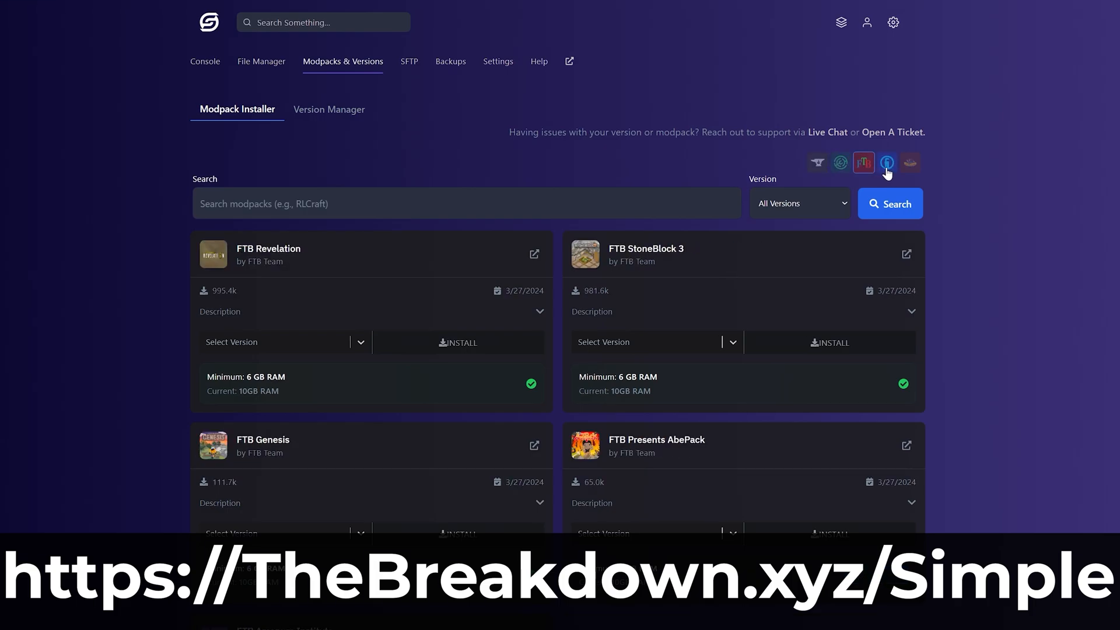
click(840, 162)
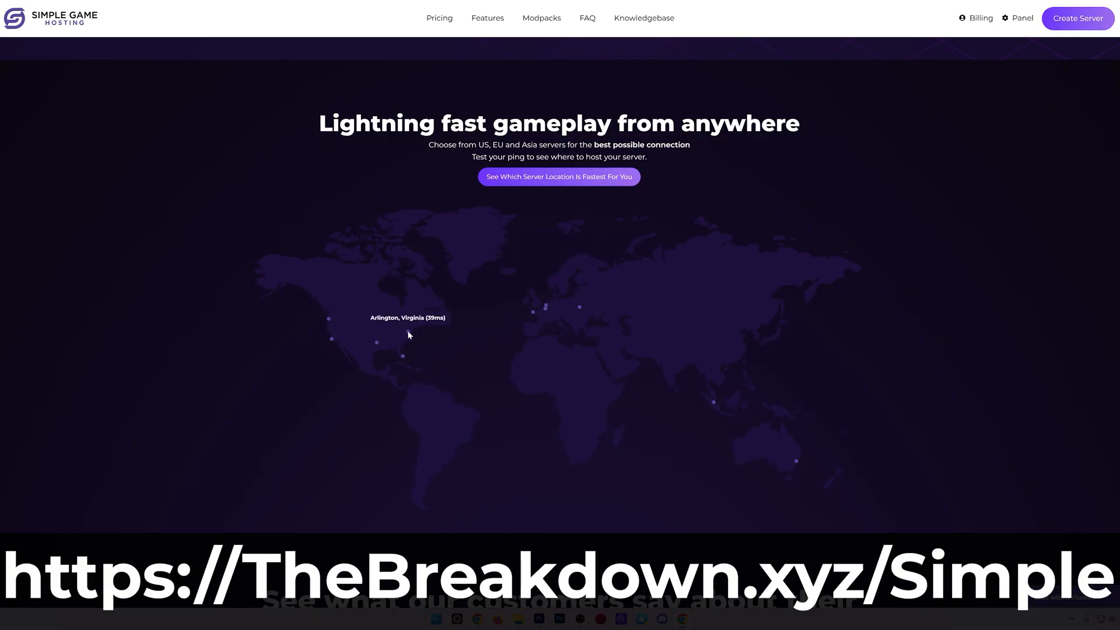
mouse_move(402, 354)
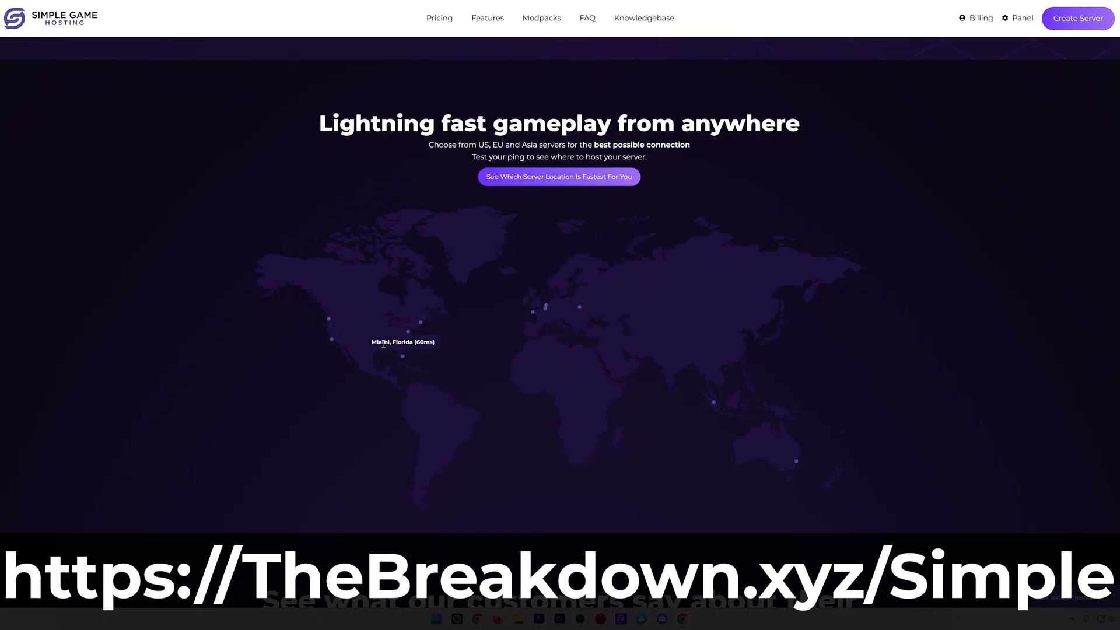
Step: From the Knowledgebase, read 'How To Add Mods to Your Minecraft Server'
click(644, 18)
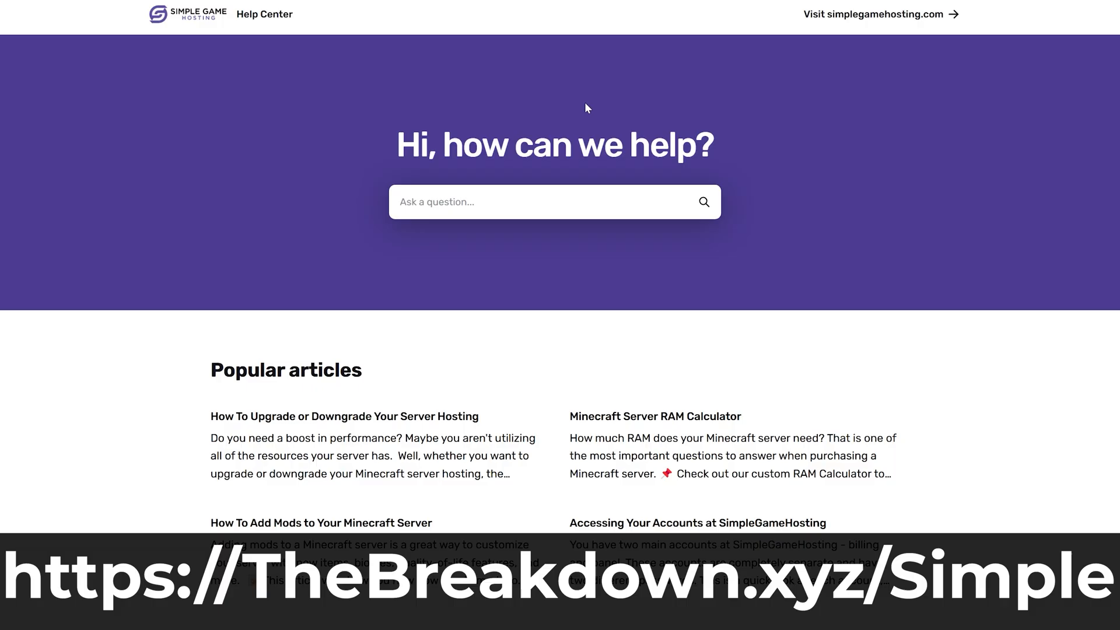
scroll(down, 3)
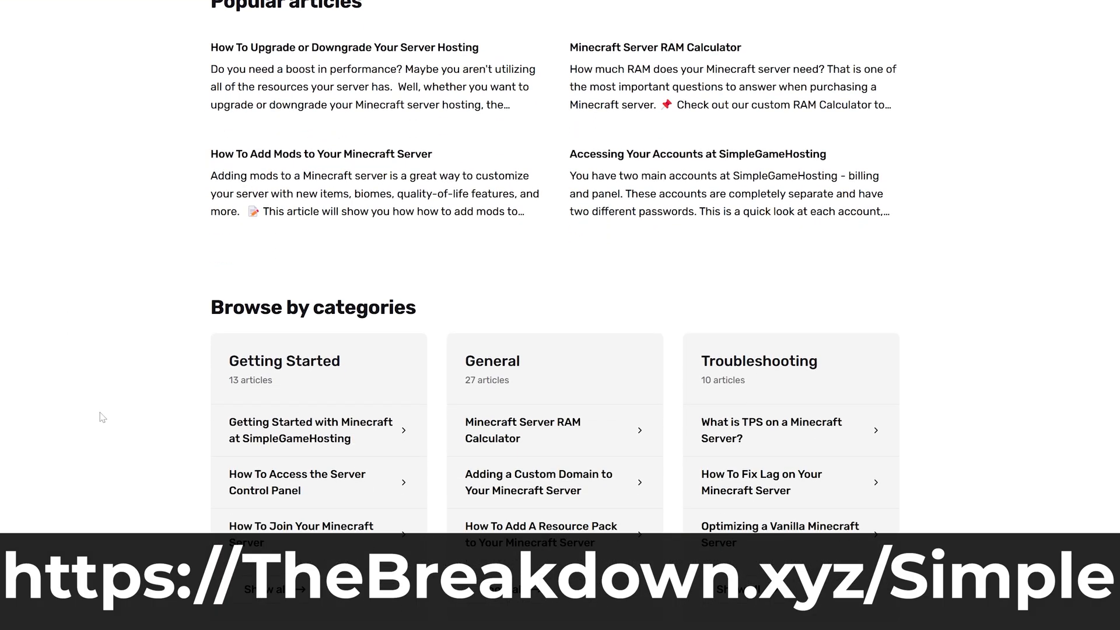
click(322, 154)
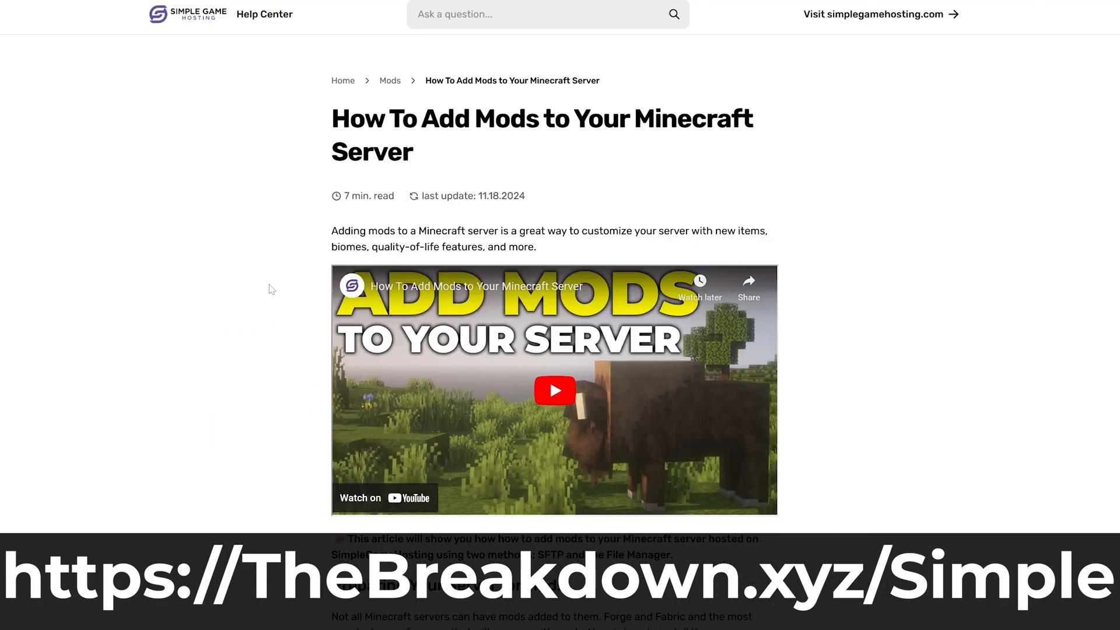
scroll(down, 3)
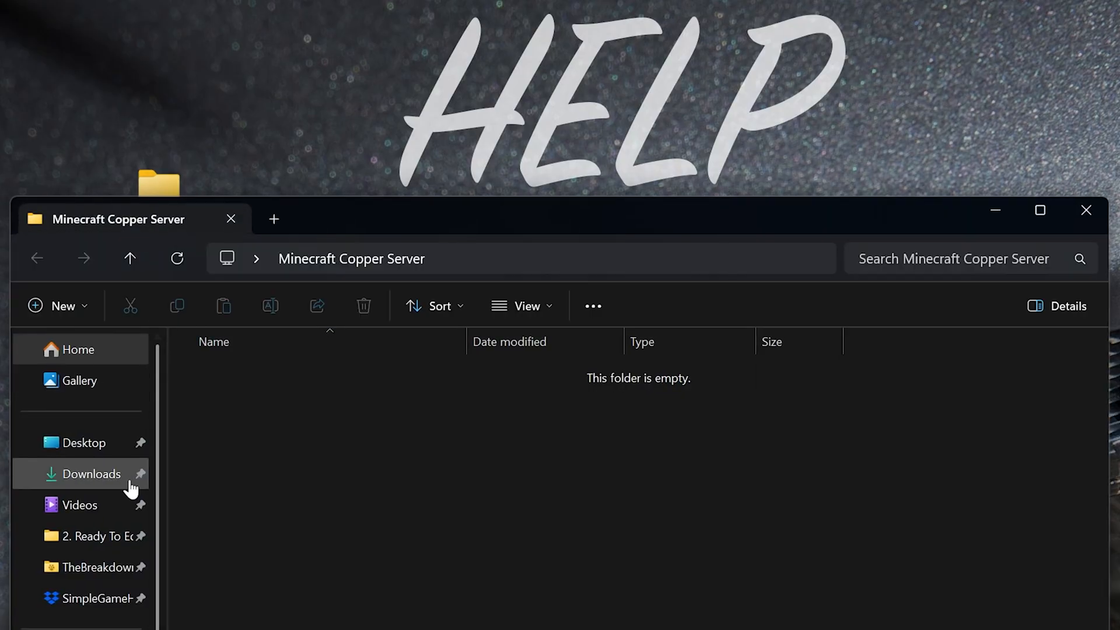
Step: Move server.jar from Downloads into the Minecraft Copper Server folder
click(91, 474)
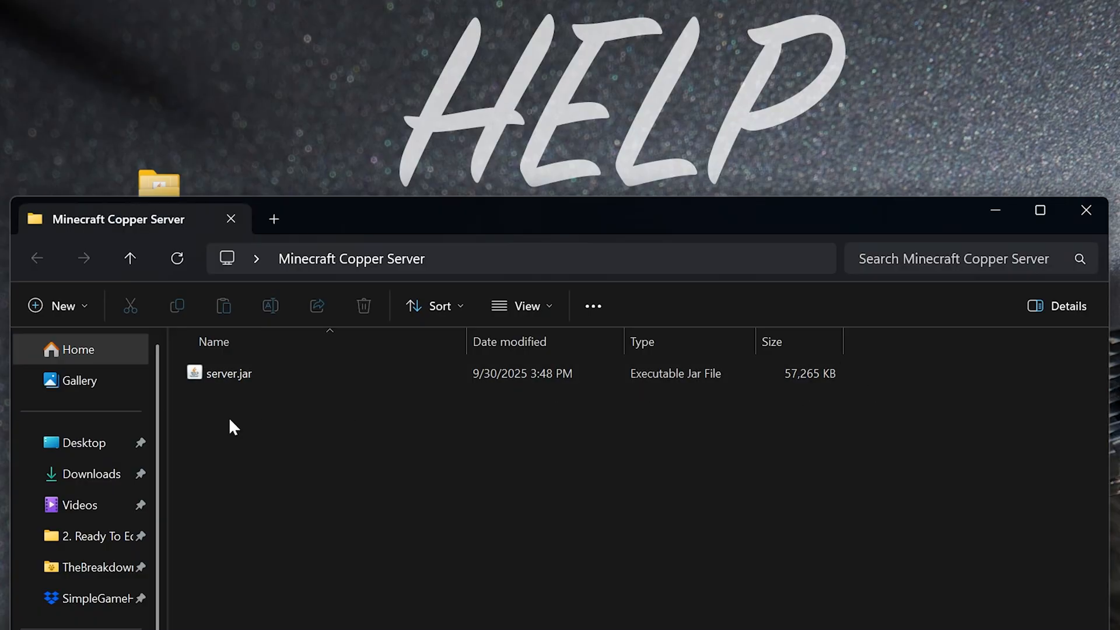
mouse_move(289, 418)
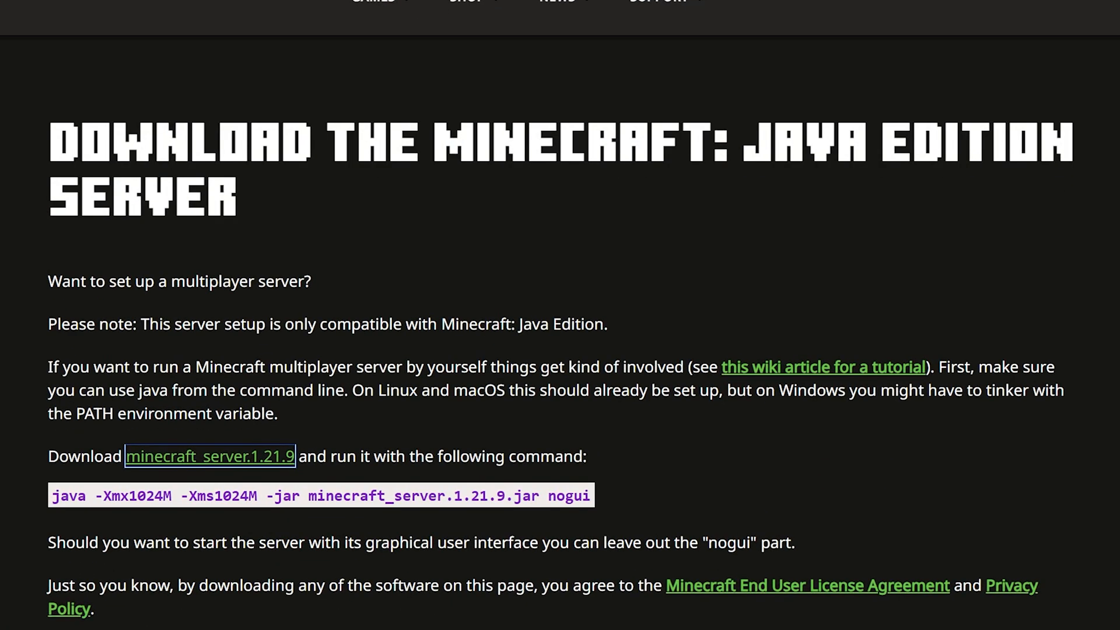
Step: Read The Breakdown's 'How To Download & Install Java' guide
click(210, 456)
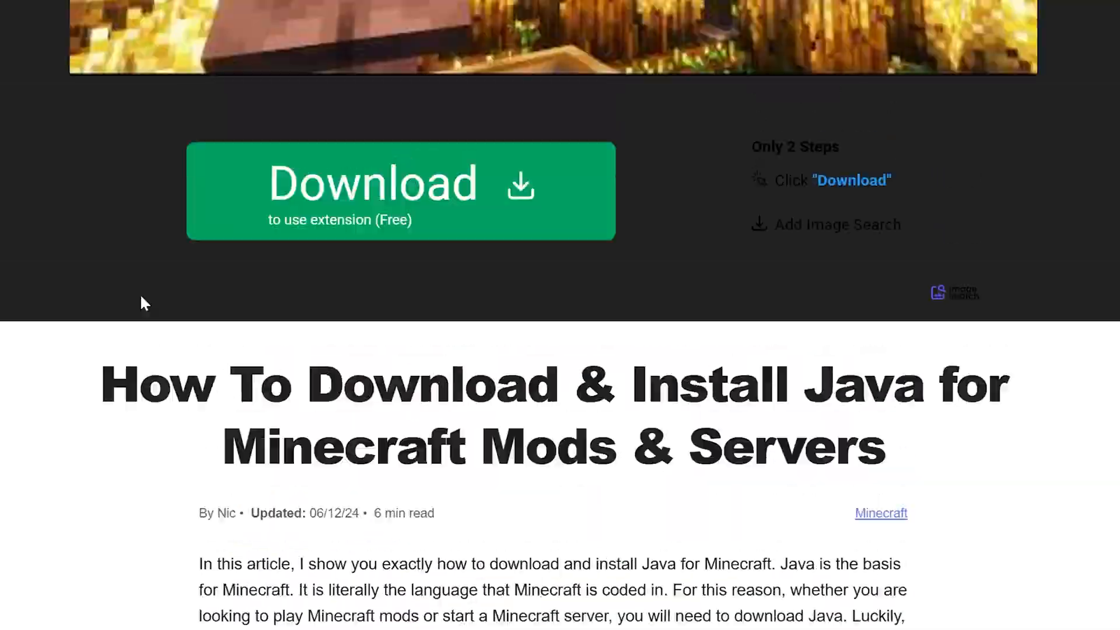
scroll(up, 3)
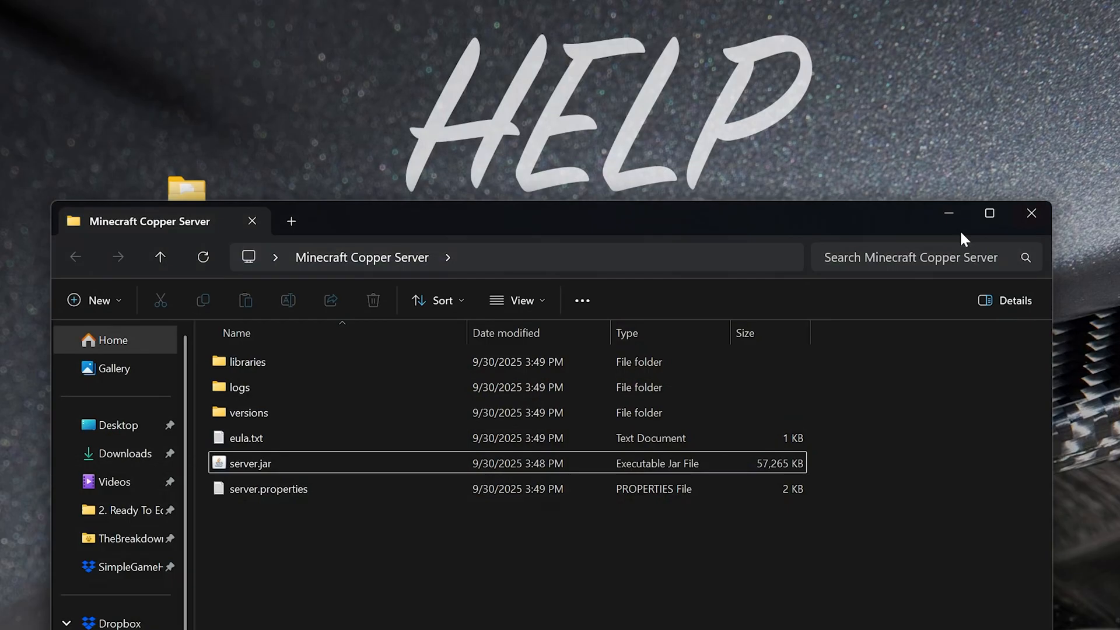
mouse_move(359, 584)
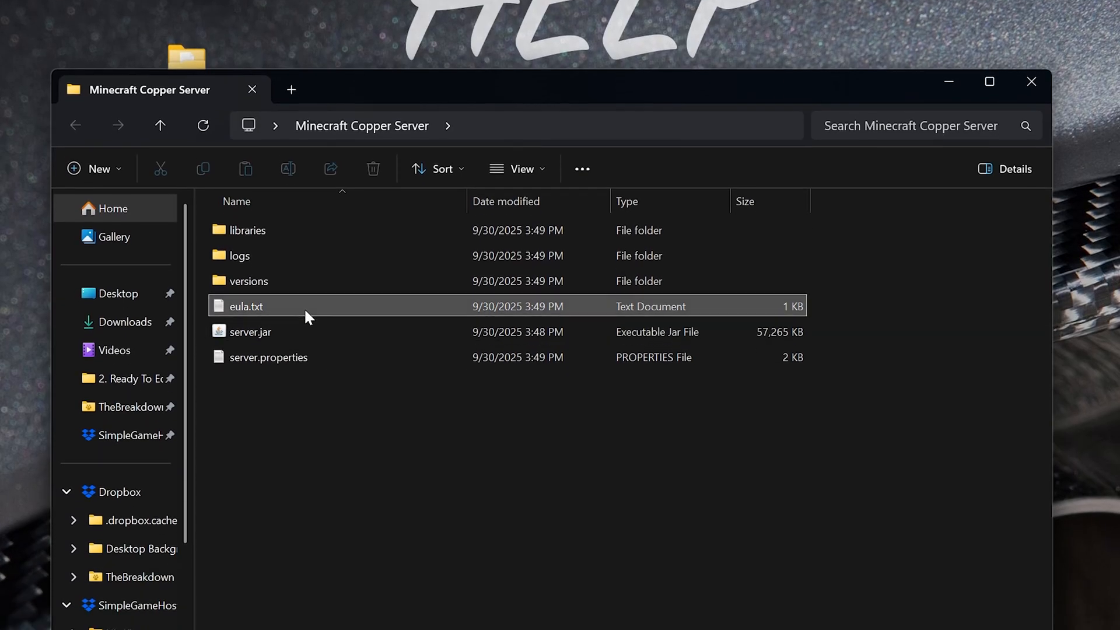
Step: Change eula=false to eula=true in eula.txt, save and close it
double_click(245, 306)
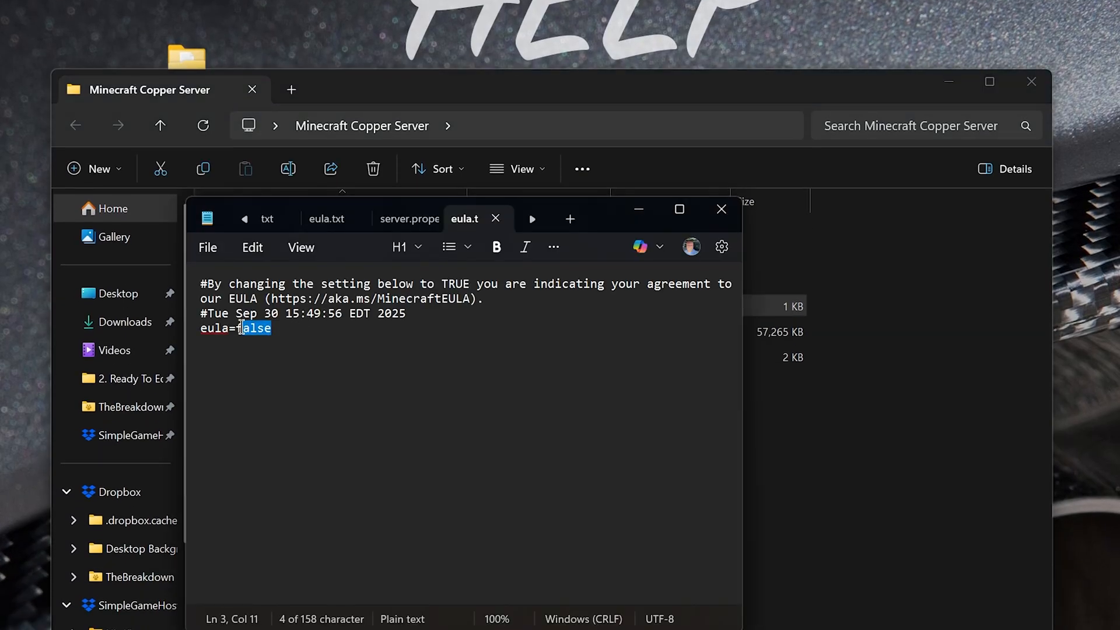
text(tr)
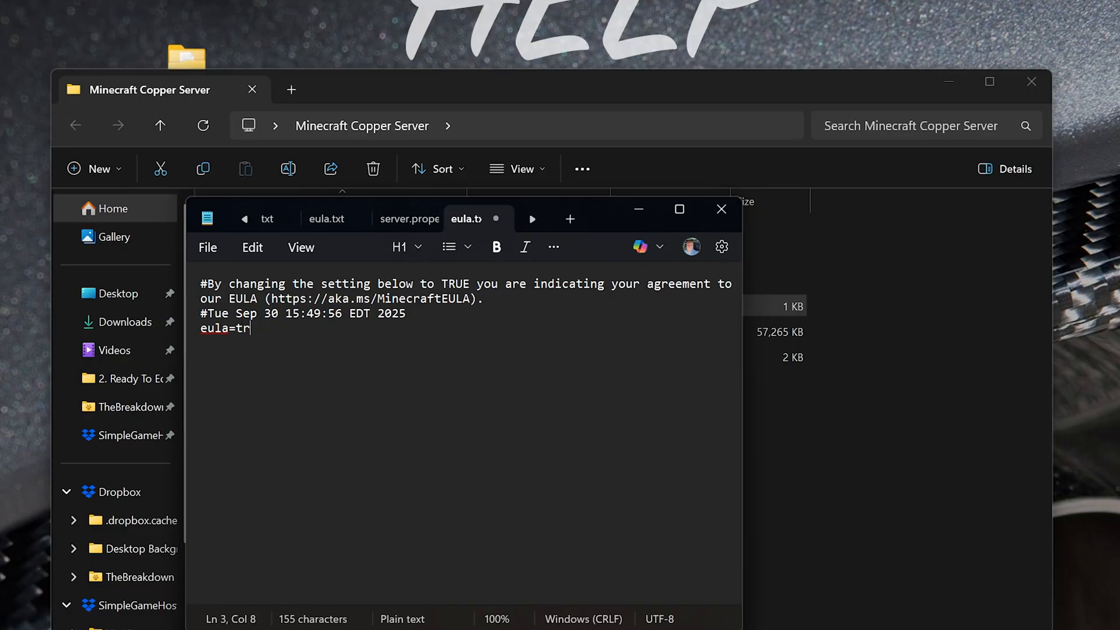
text(ue)
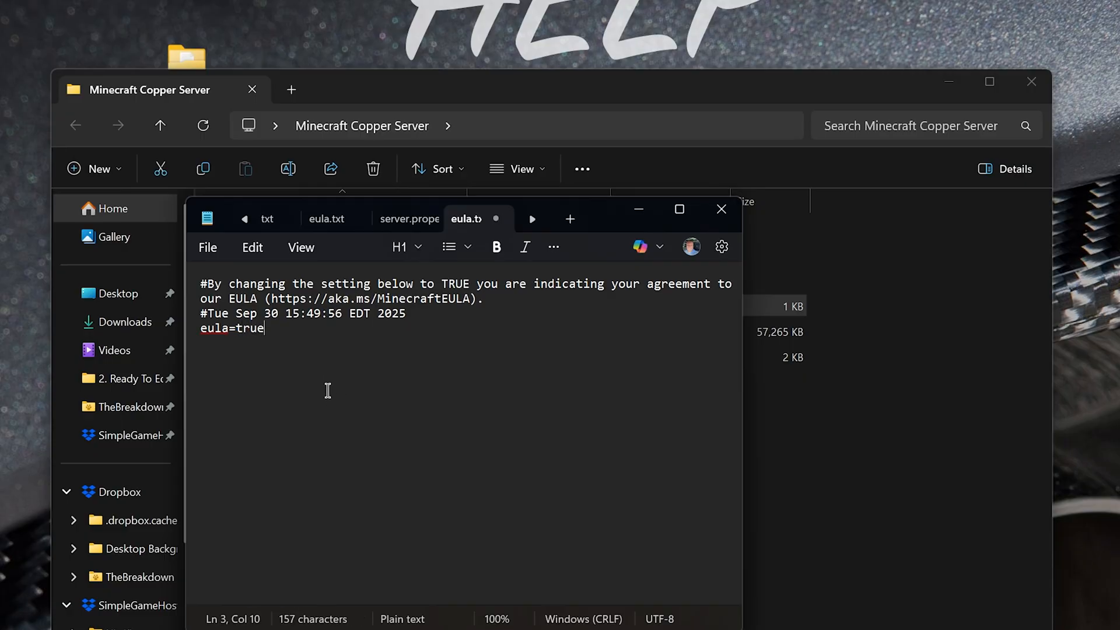
click(208, 247)
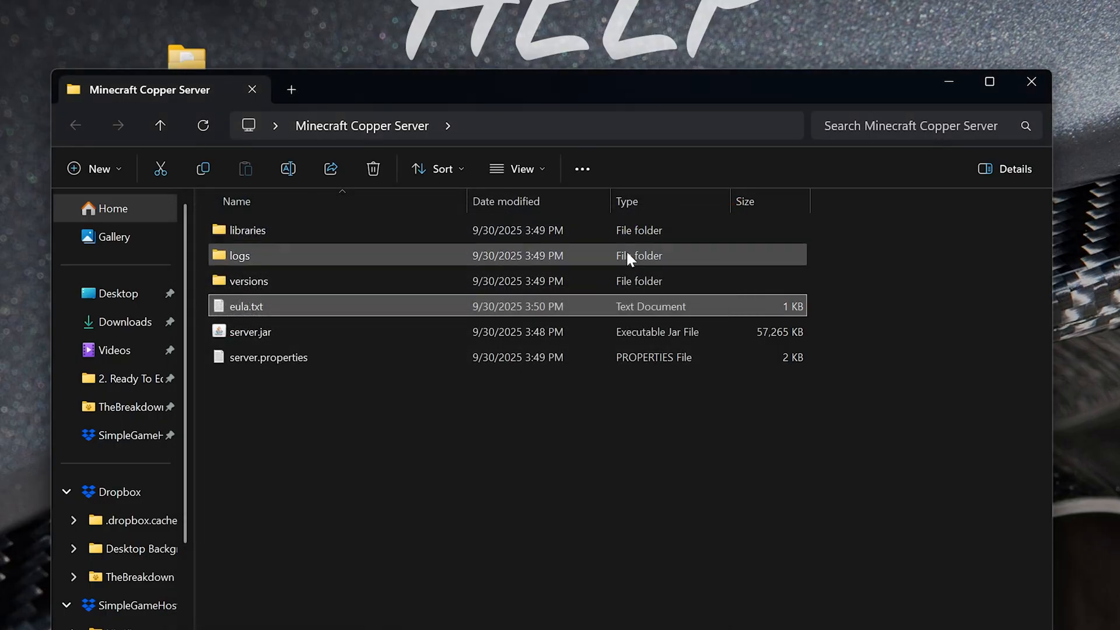
click(250, 332)
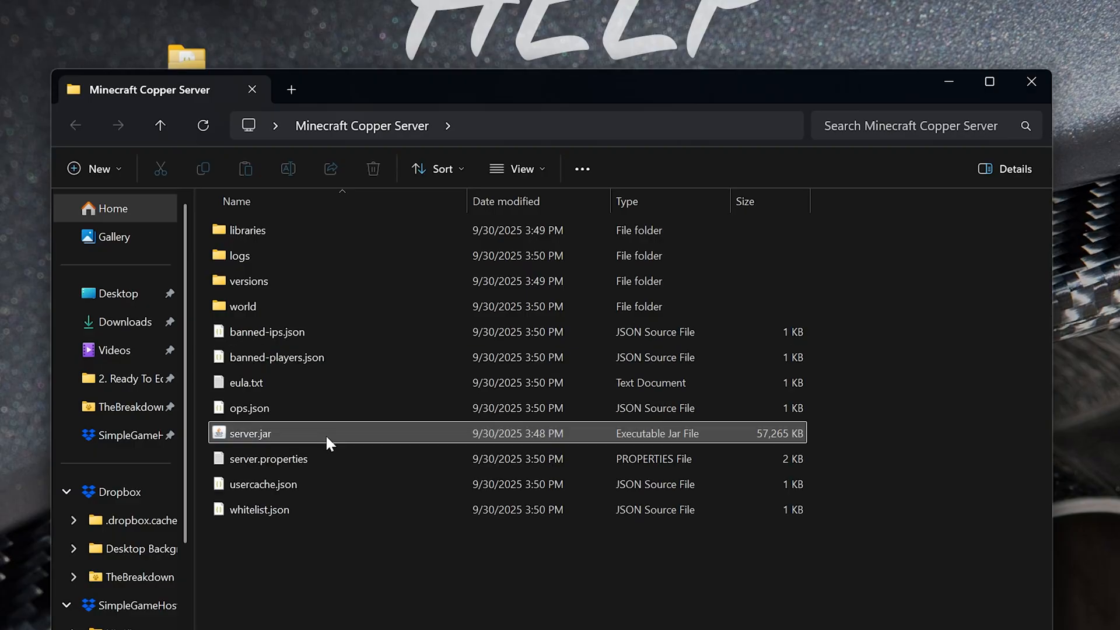
Step: Start the server by running server.jar in the Minecraft Copper Server folder
click(245, 383)
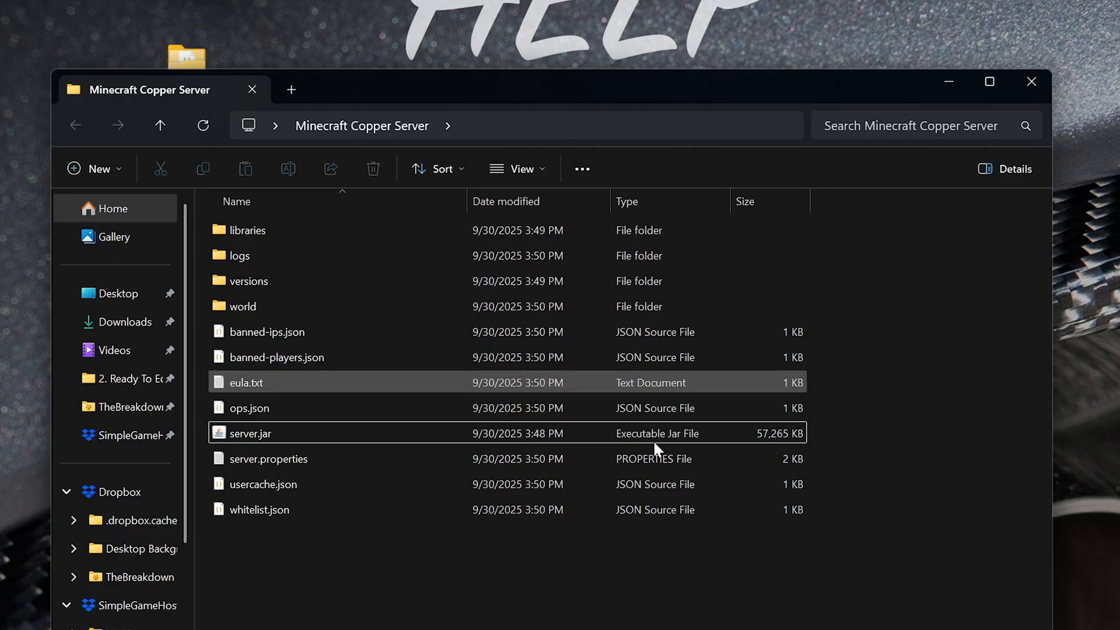
double_click(251, 434)
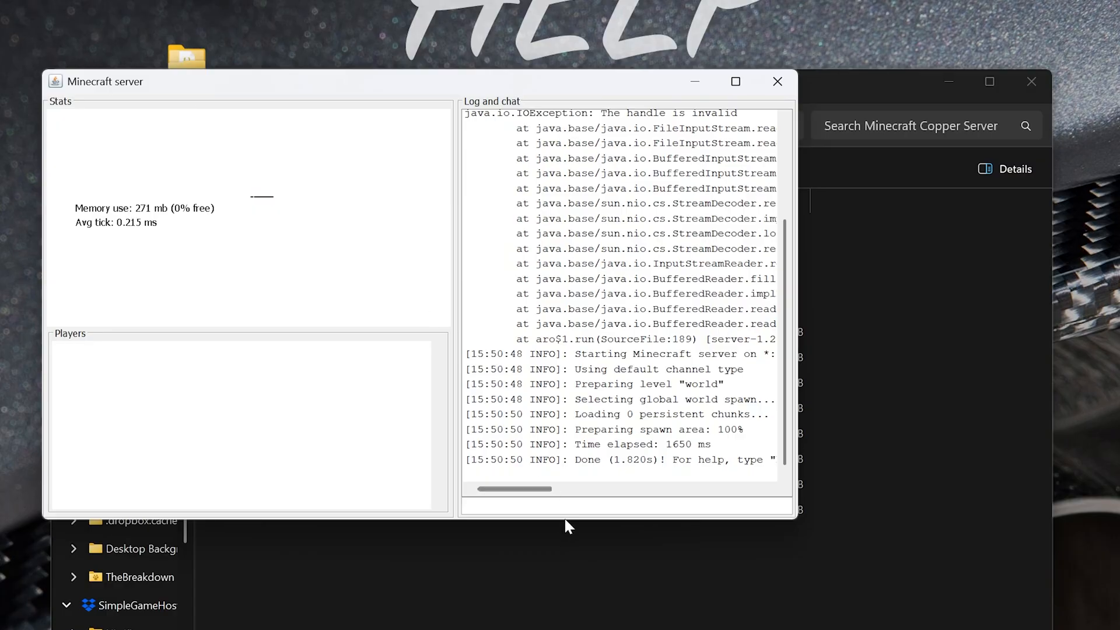
Step: Make NicsGames an operator with 'op NicsGames' in the server console
text(o)
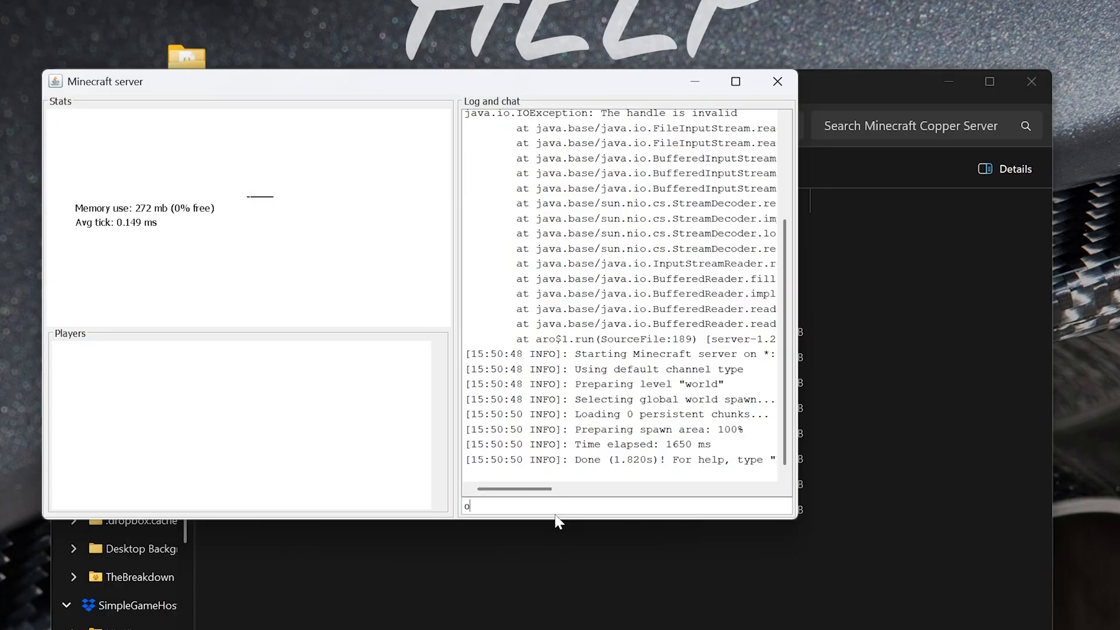
text(p NicsGames)
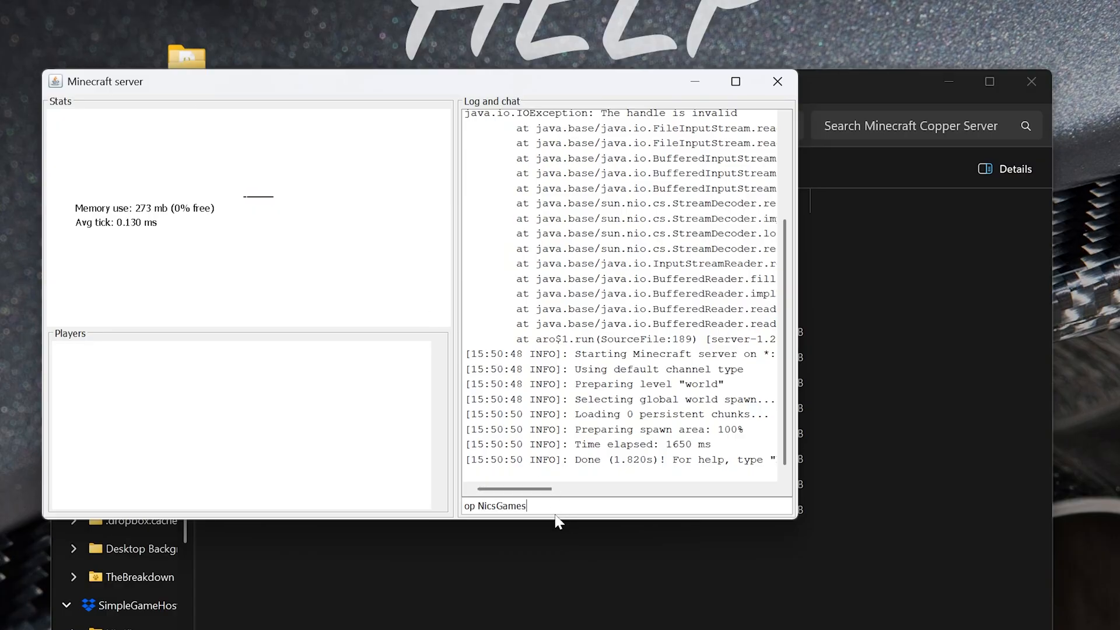
key(Return)
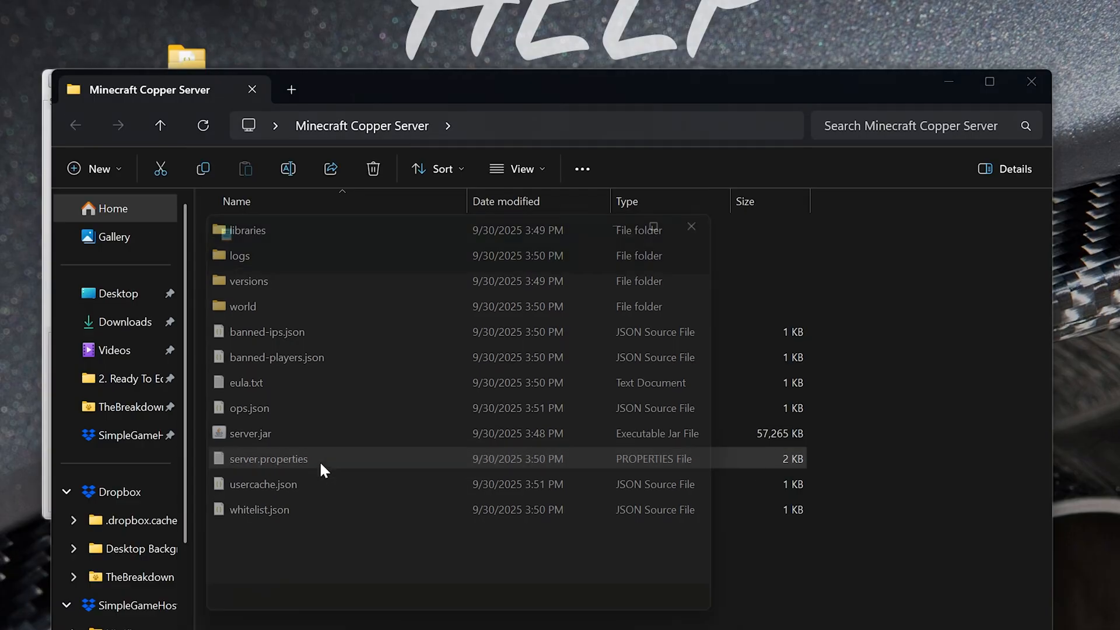
Step: Review gamemode, difficulty and other settings in server.properties, then close it
double_click(268, 458)
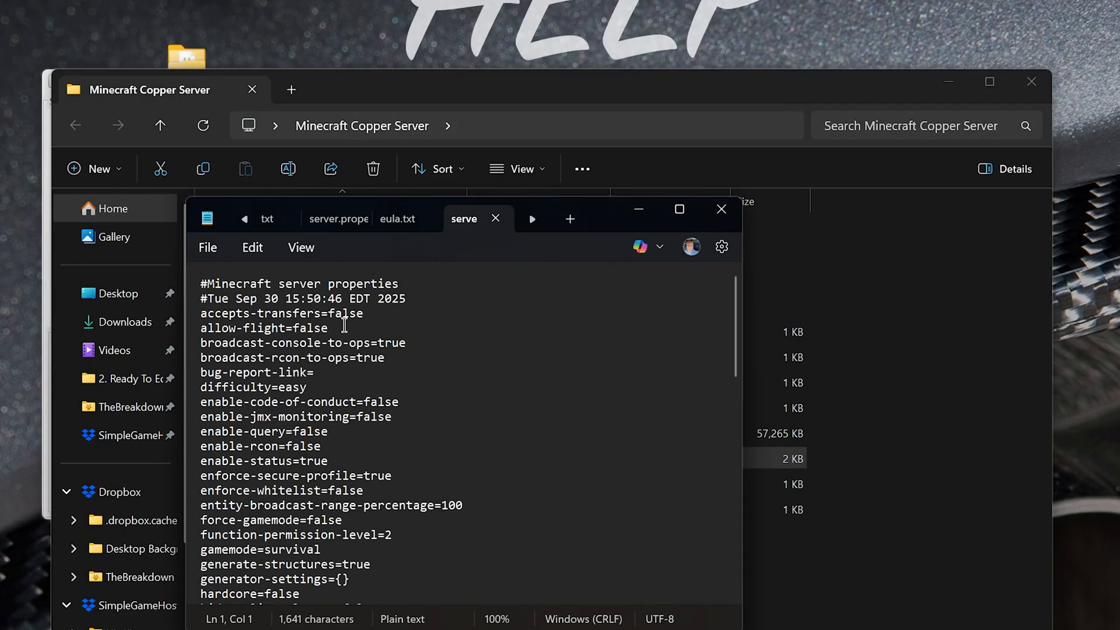
mouse_move(291, 371)
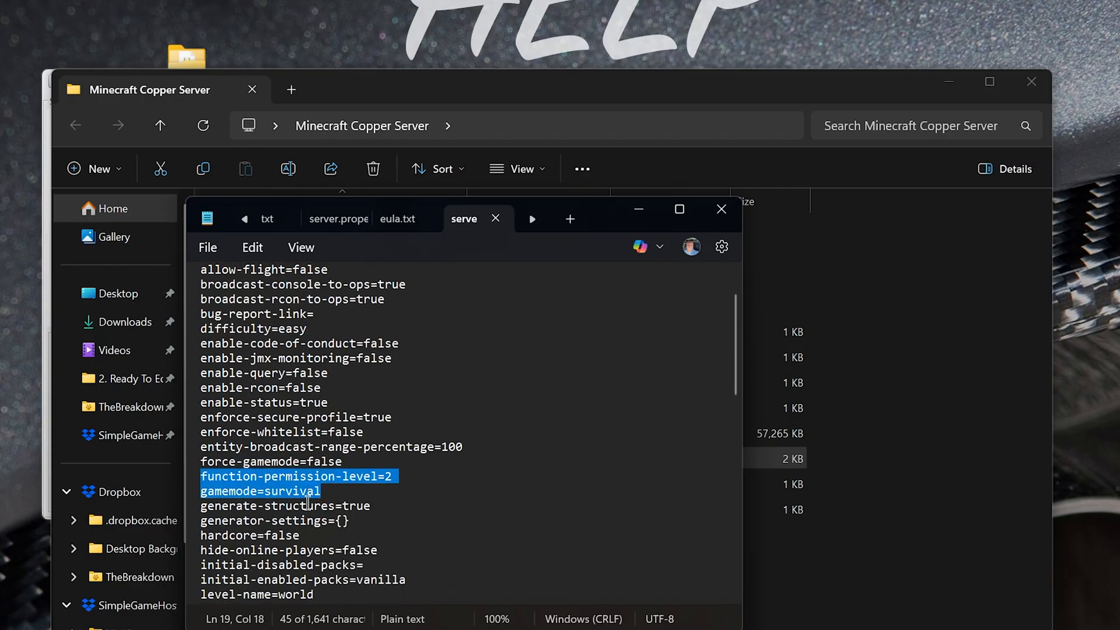
scroll(down, 3)
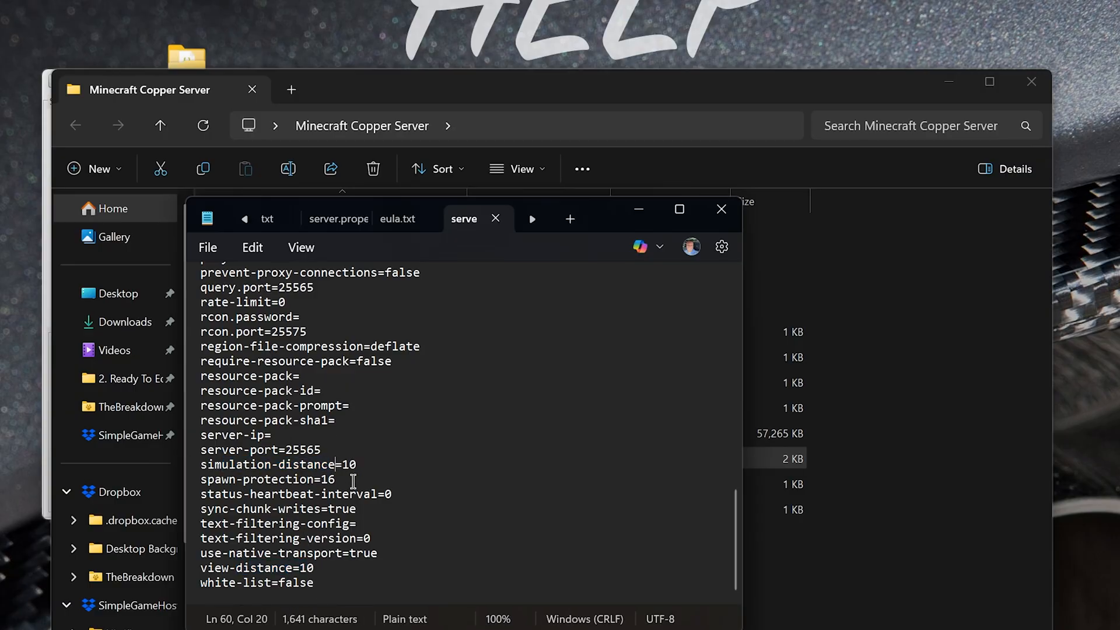
scroll(up, 3)
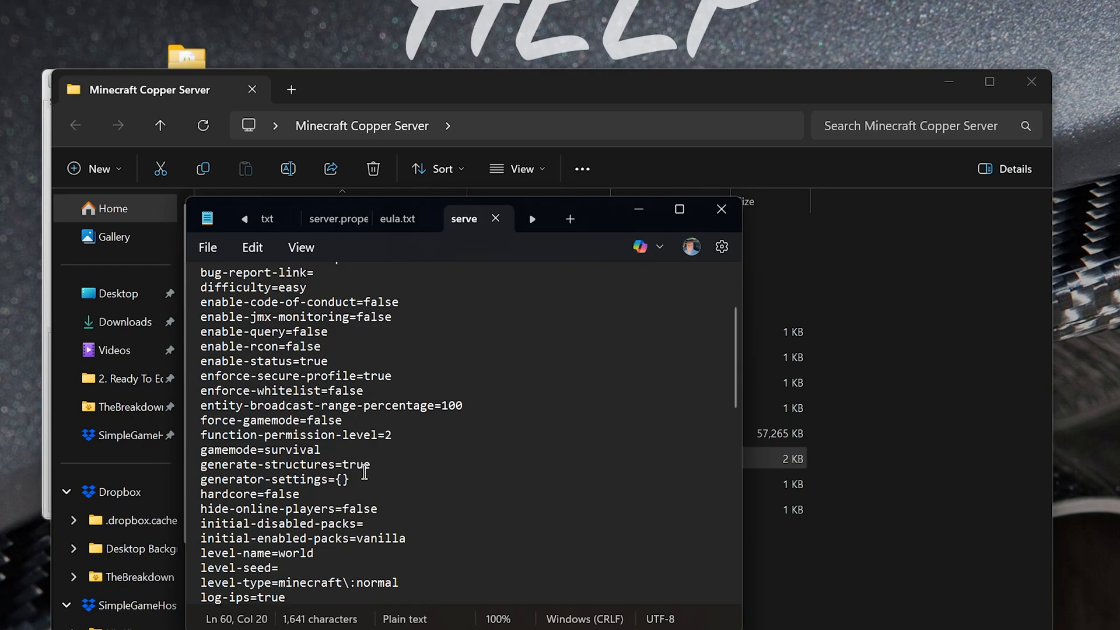
mouse_move(289, 522)
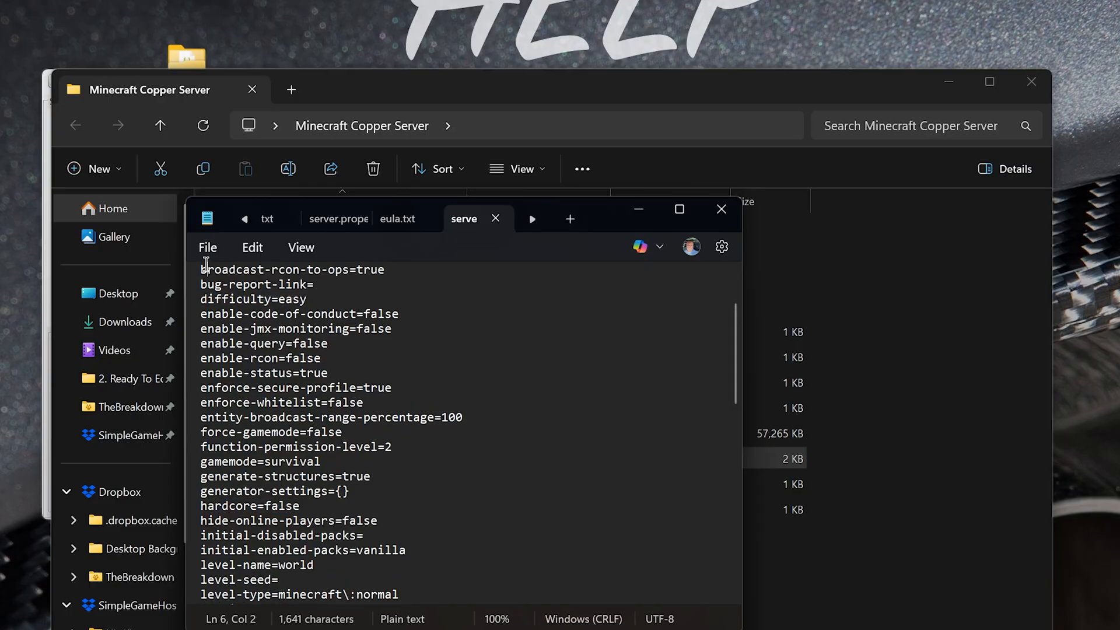
mouse_move(712, 264)
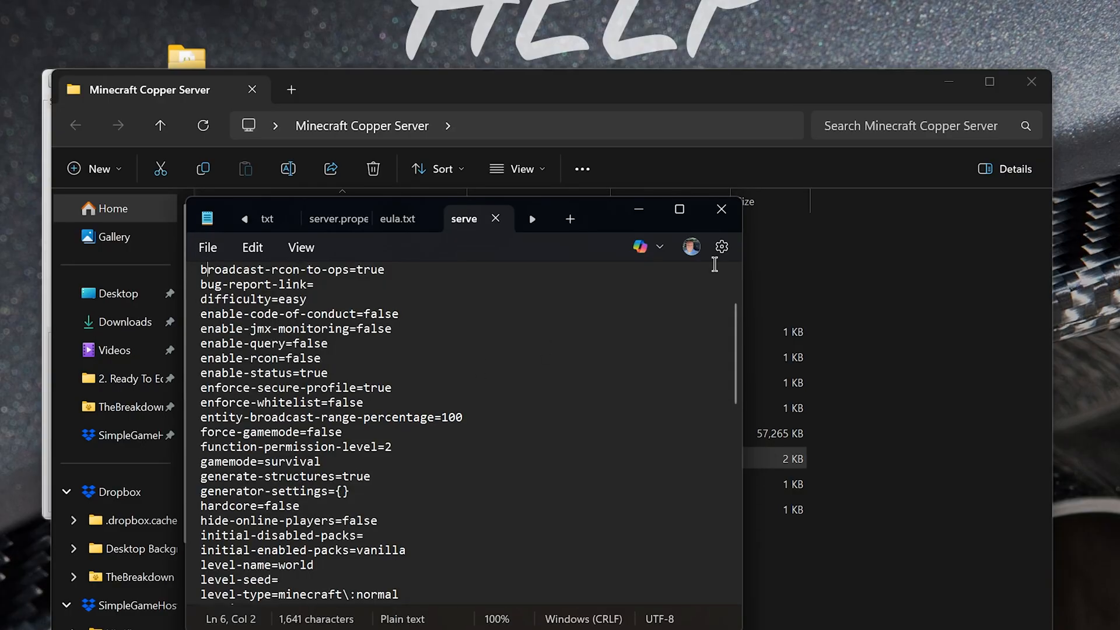
click(721, 209)
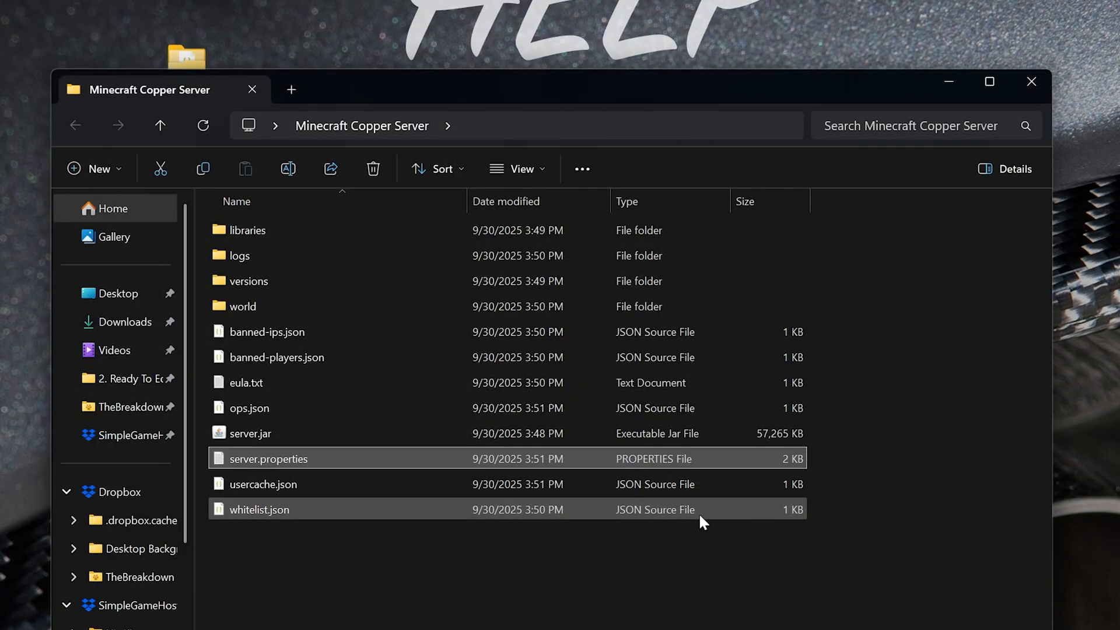
Step: Relaunch the Minecraft server by running server.jar again
click(249, 434)
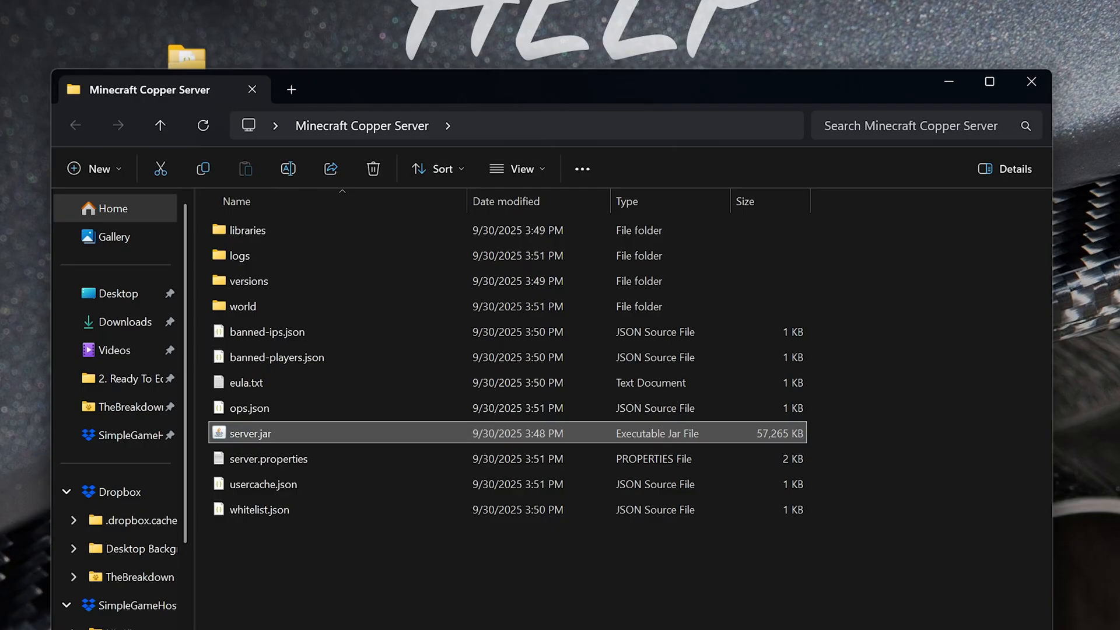
double_click(250, 433)
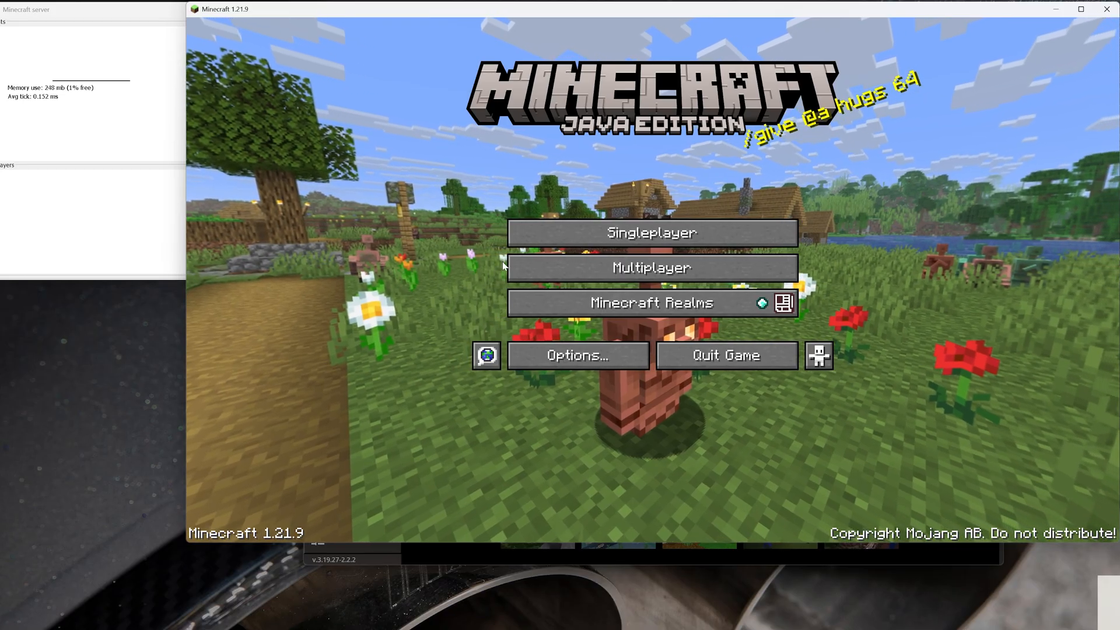
Step: Add a multiplayer server entry named 'Local Server' with address 'localhost'
click(650, 267)
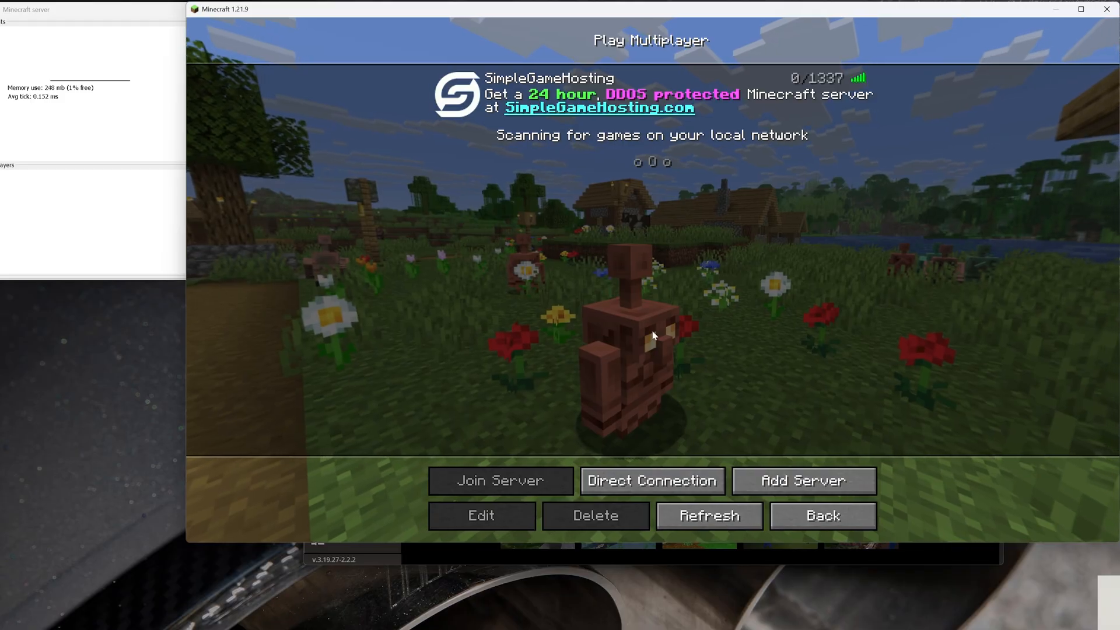
click(803, 480)
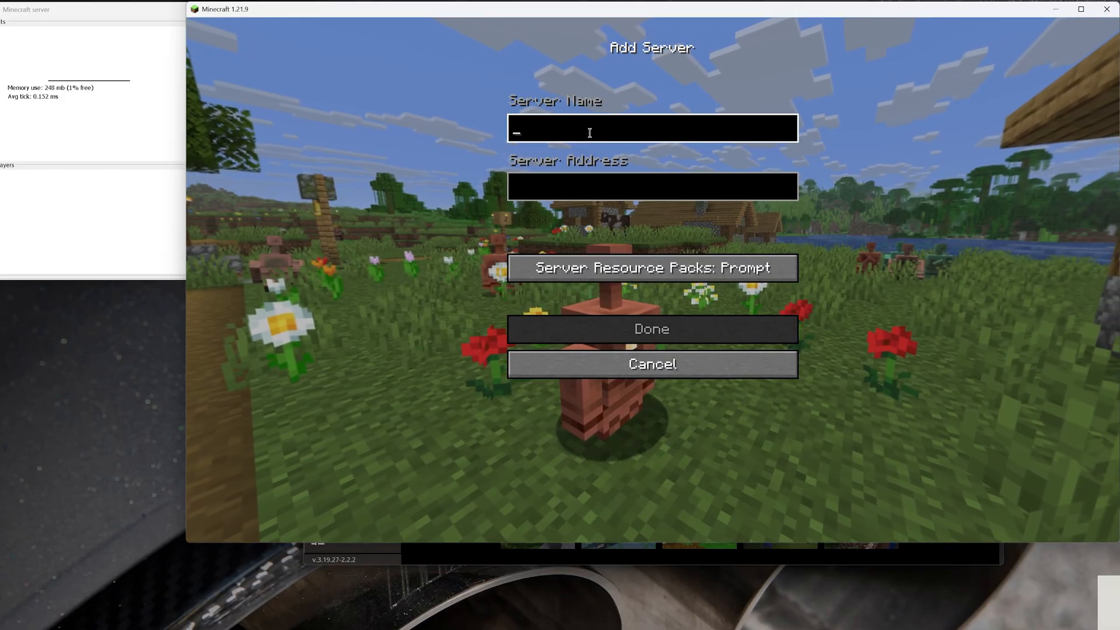
text(Mi)
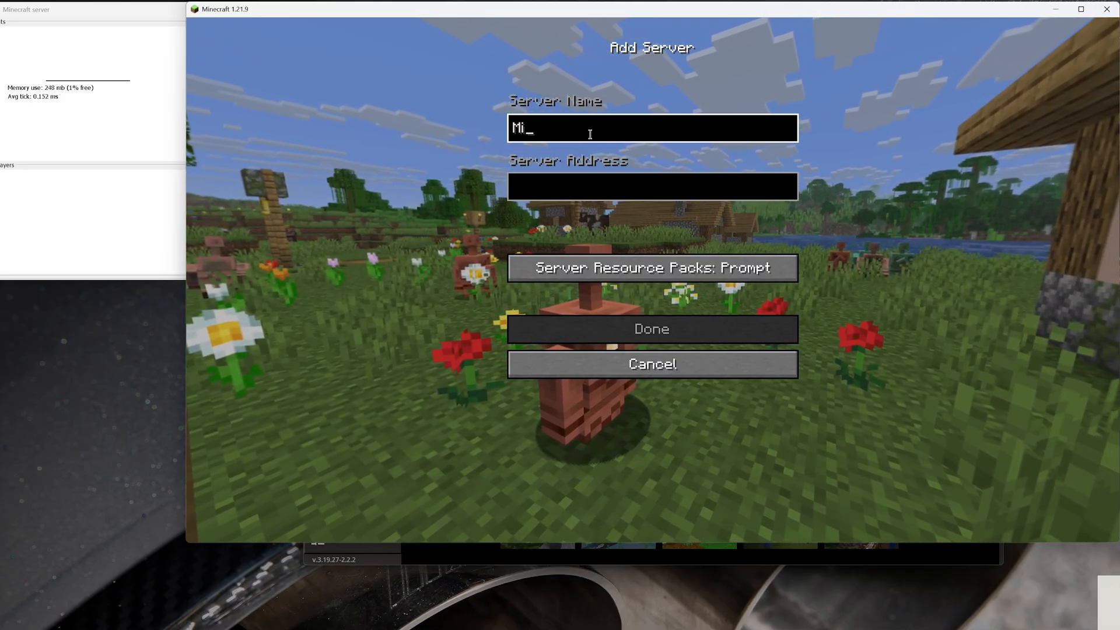
text(Minecraft Server)
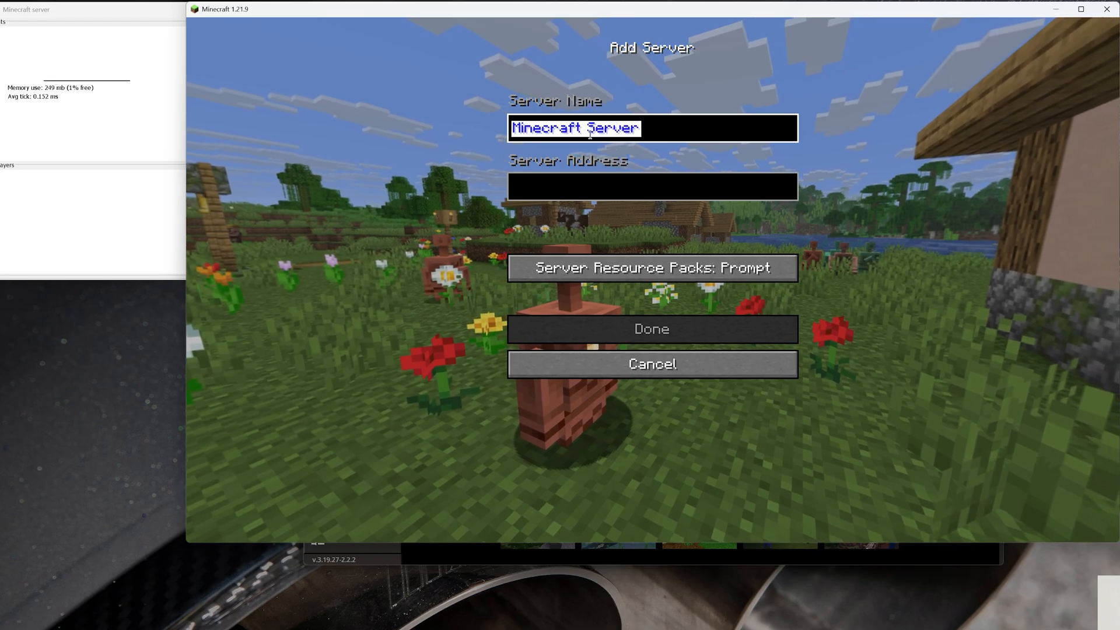
text(Local Server)
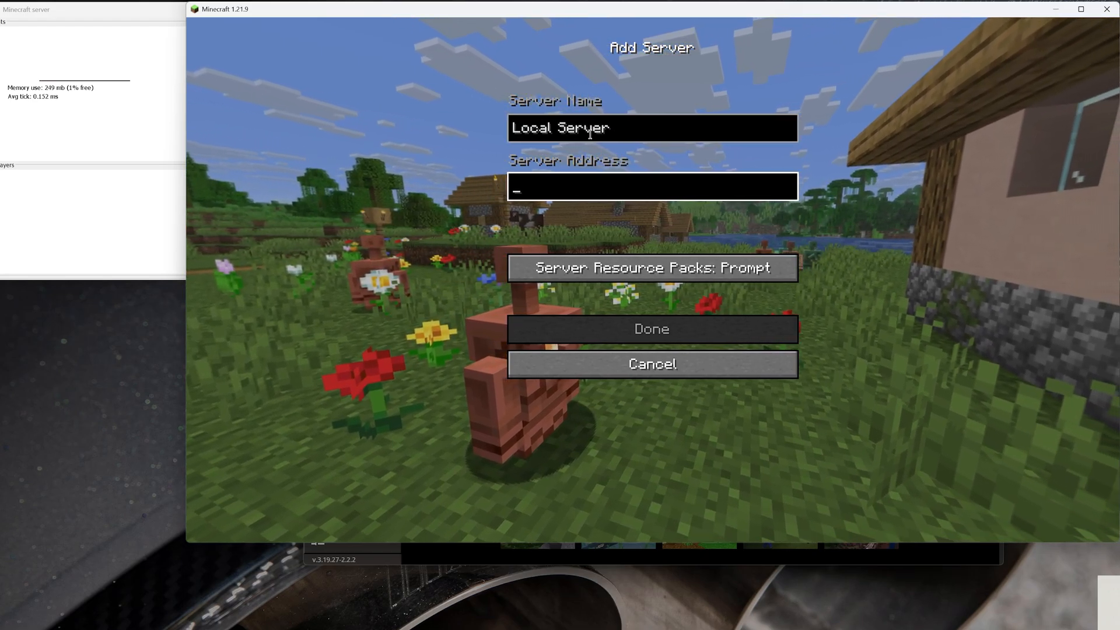
text(localhost)
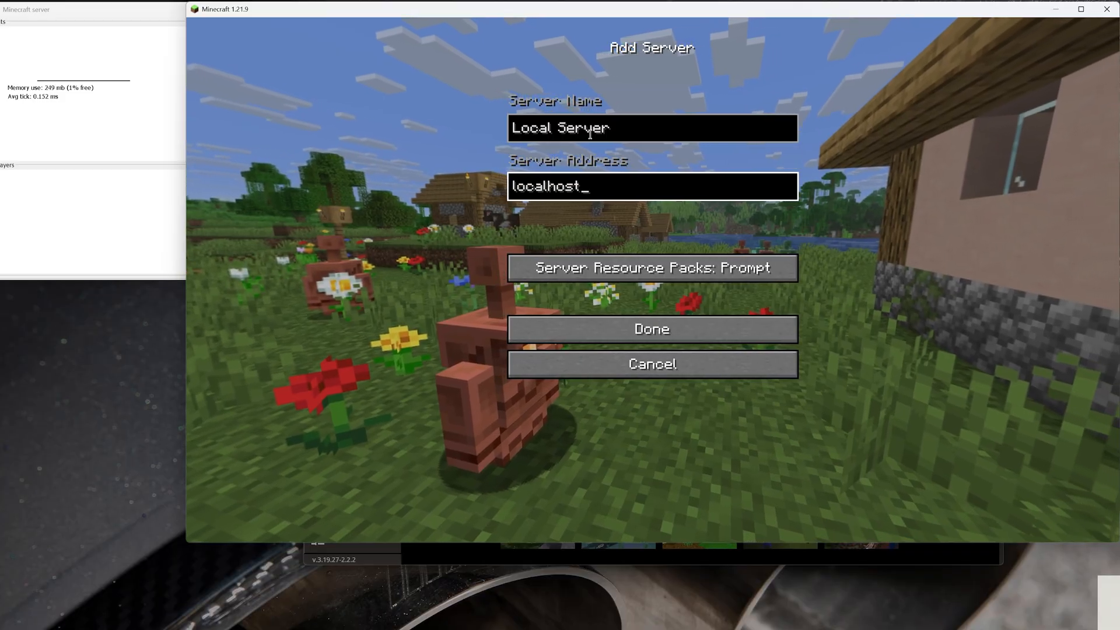
click(650, 328)
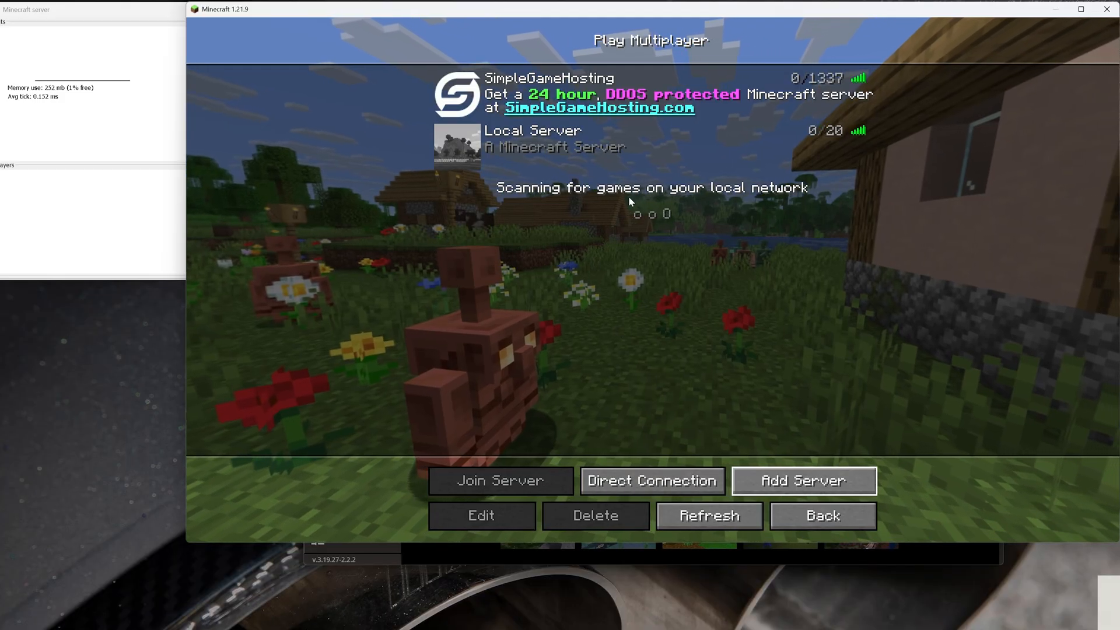
Step: Select the Local Server entry in the list and start joining it
click(636, 138)
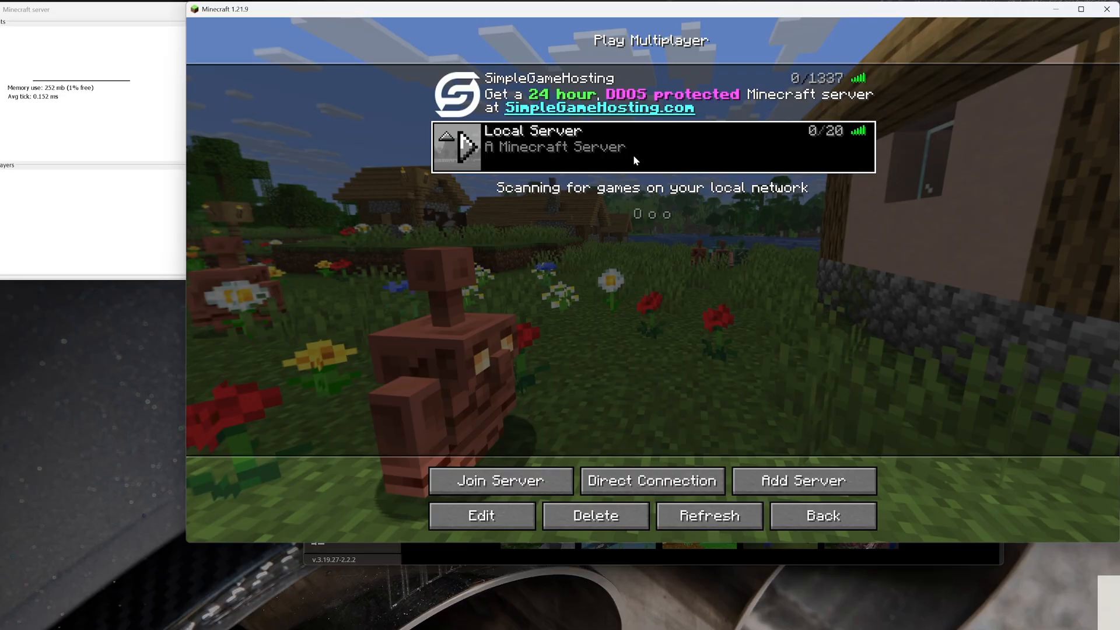
click(500, 480)
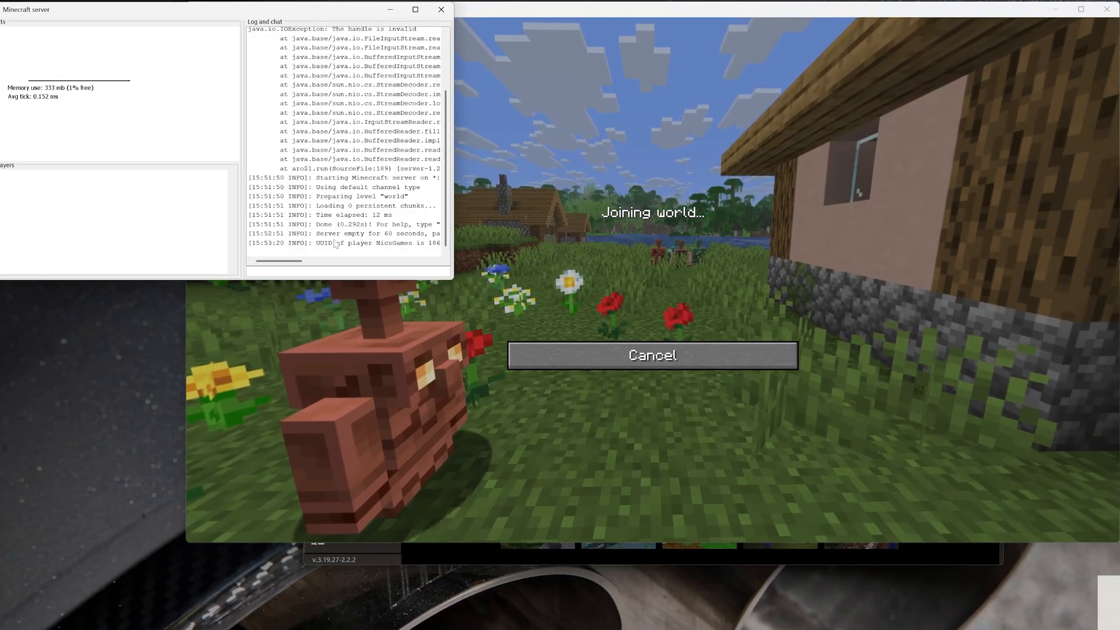
Step: Dismiss the in-game menu and resume playing in the Local Server world
key(Escape)
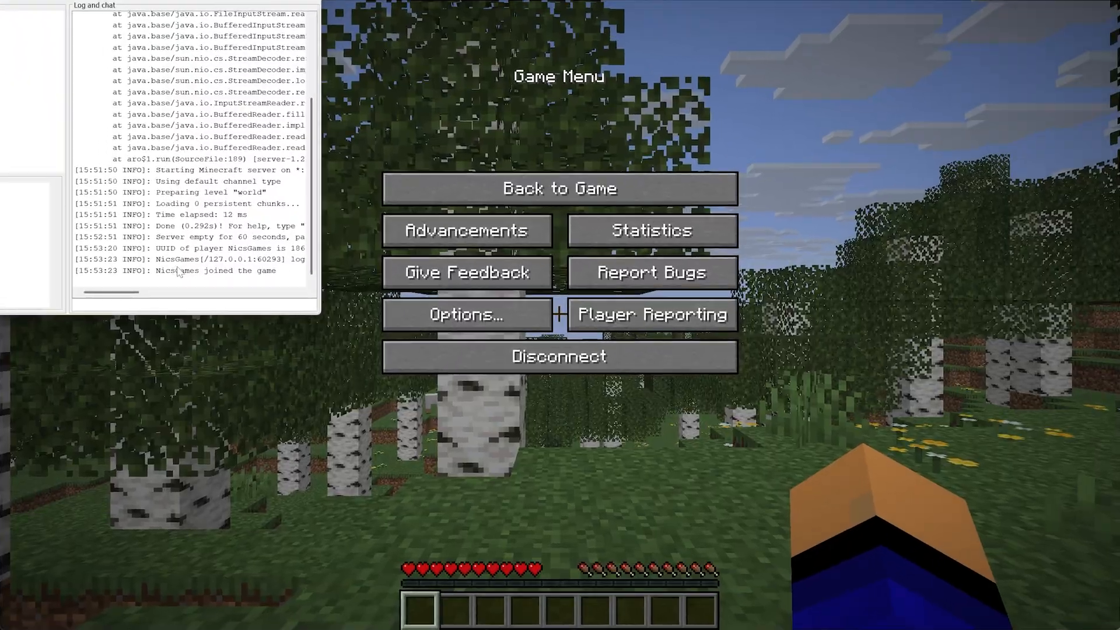
click(558, 188)
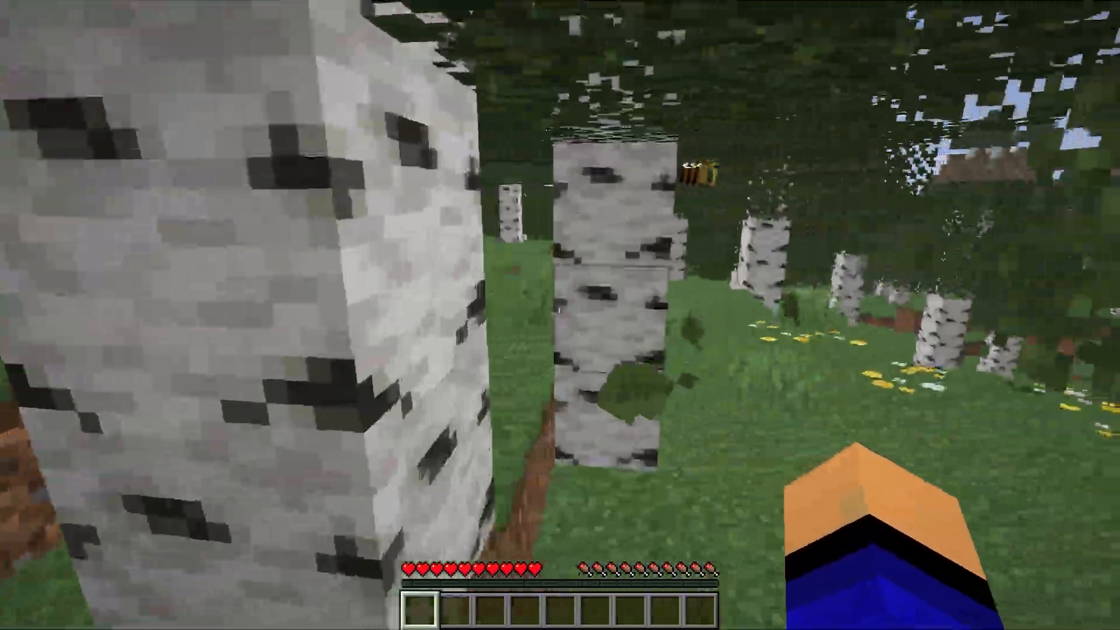
mouse_move(560, 315)
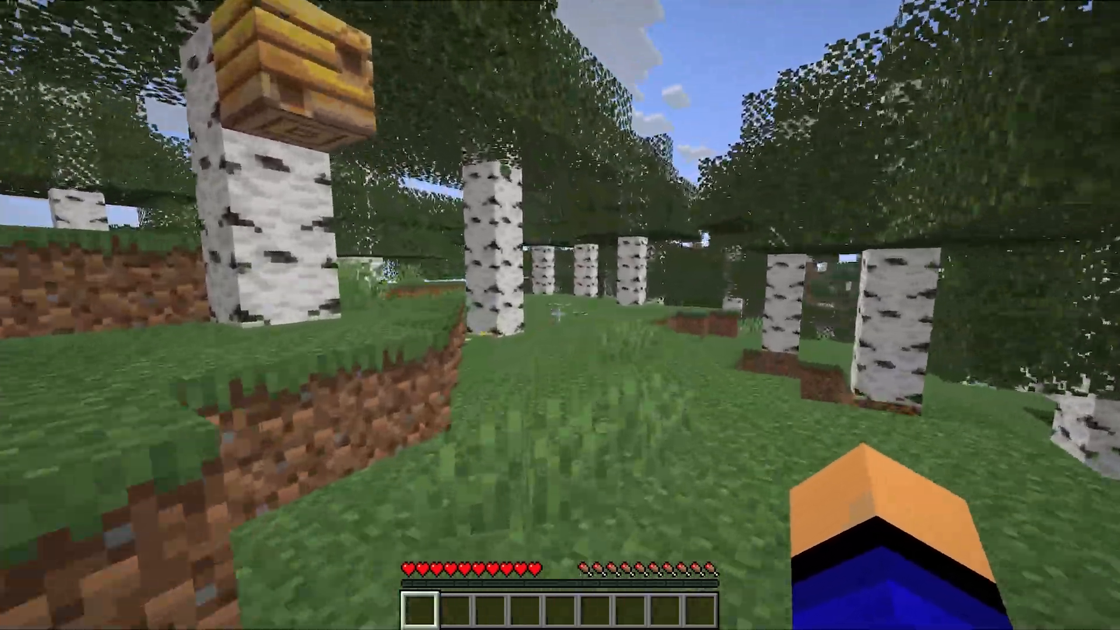
mouse_move(559, 315)
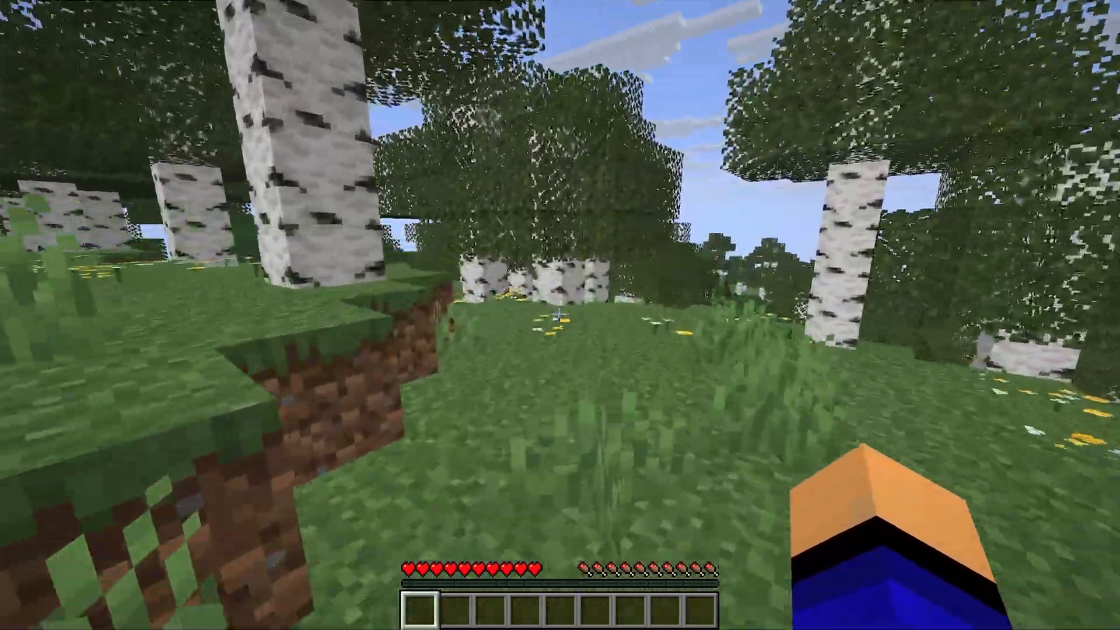
mouse_move(560, 315)
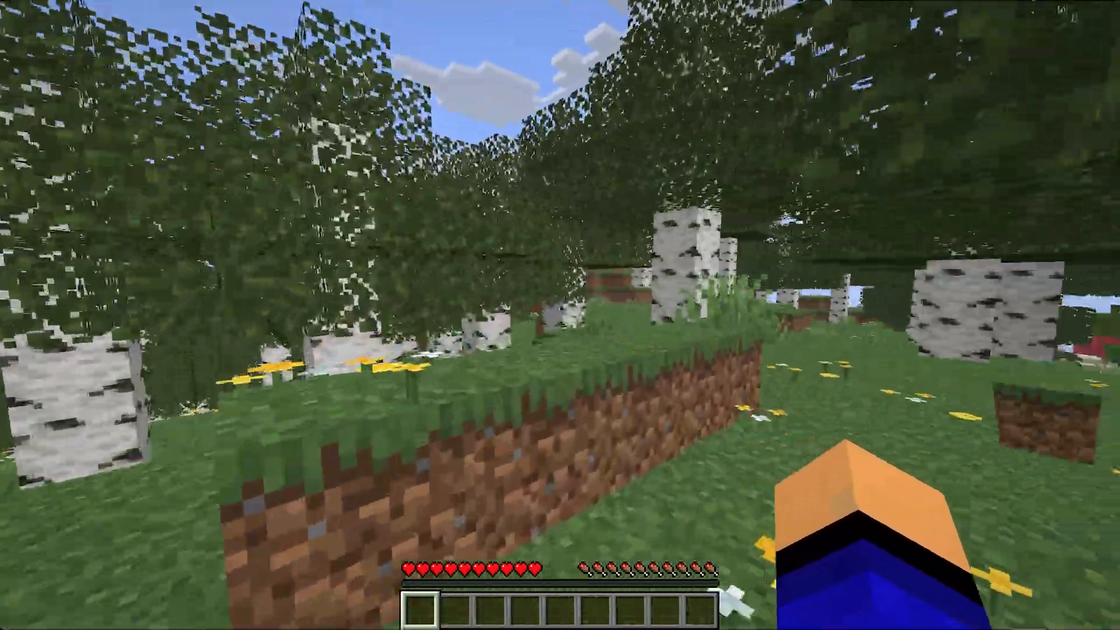
mouse_move(560, 315)
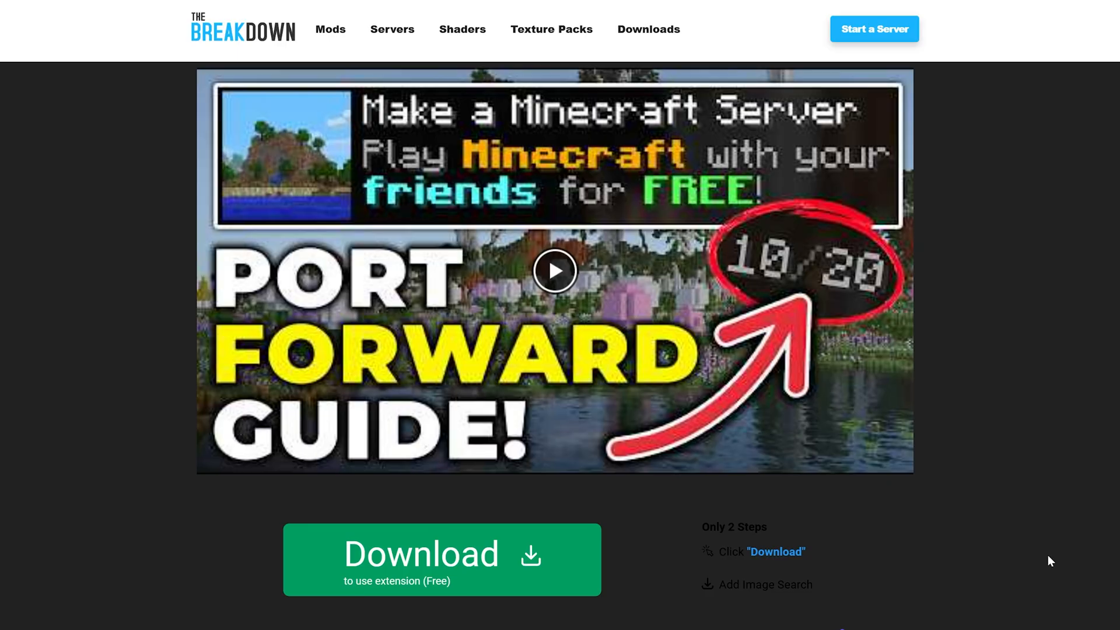
Step: Scroll through the port forward guide down to its contents list and back up
scroll(down, 3)
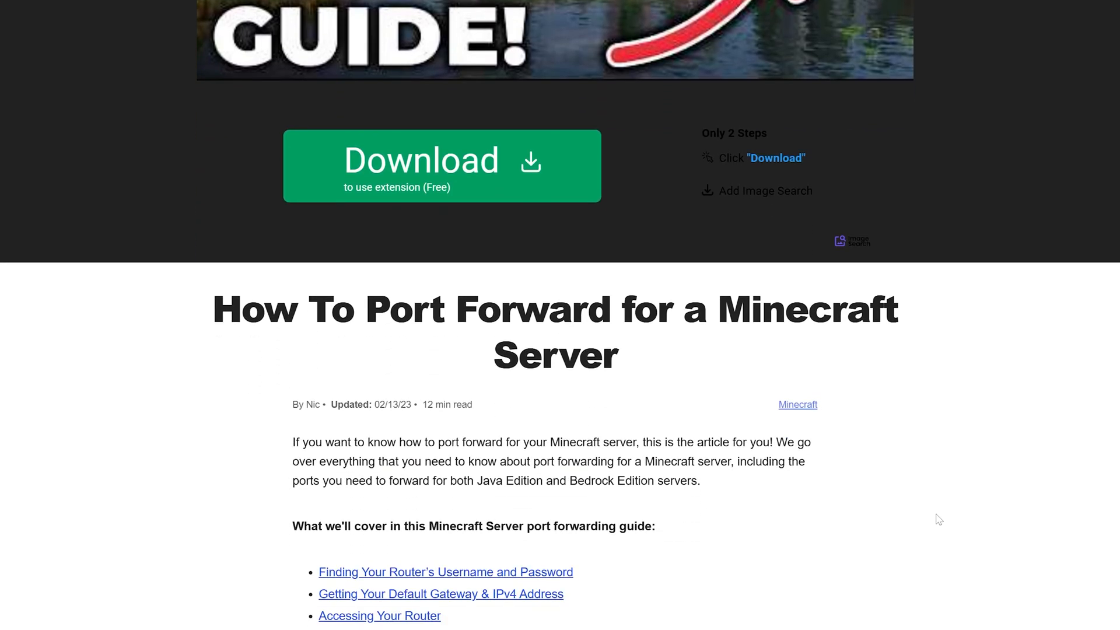
scroll(down, 3)
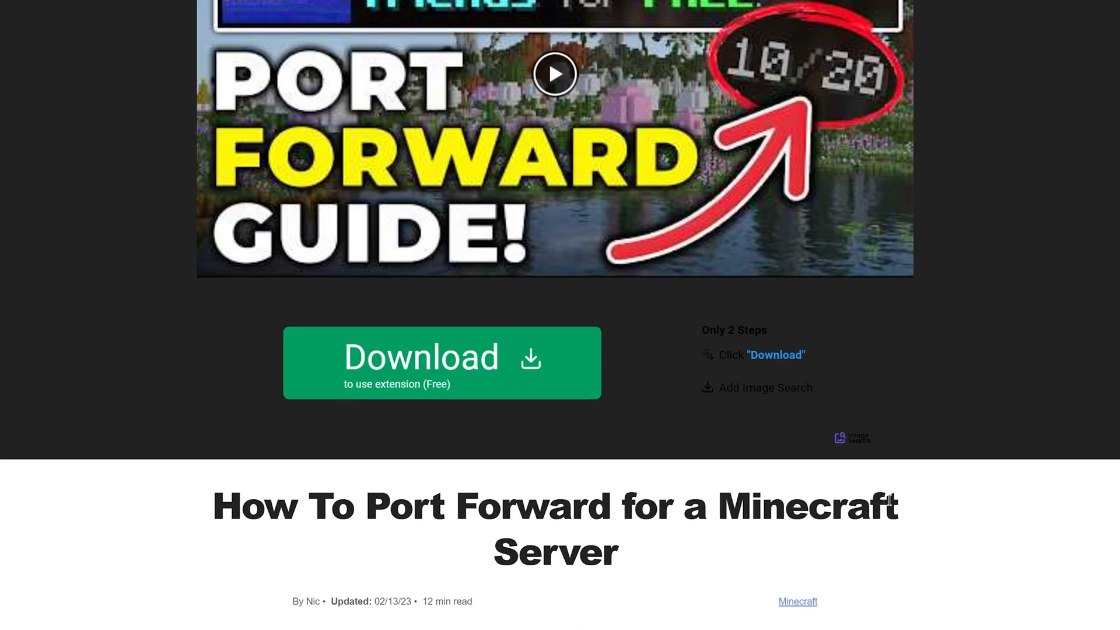
scroll(up, 3)
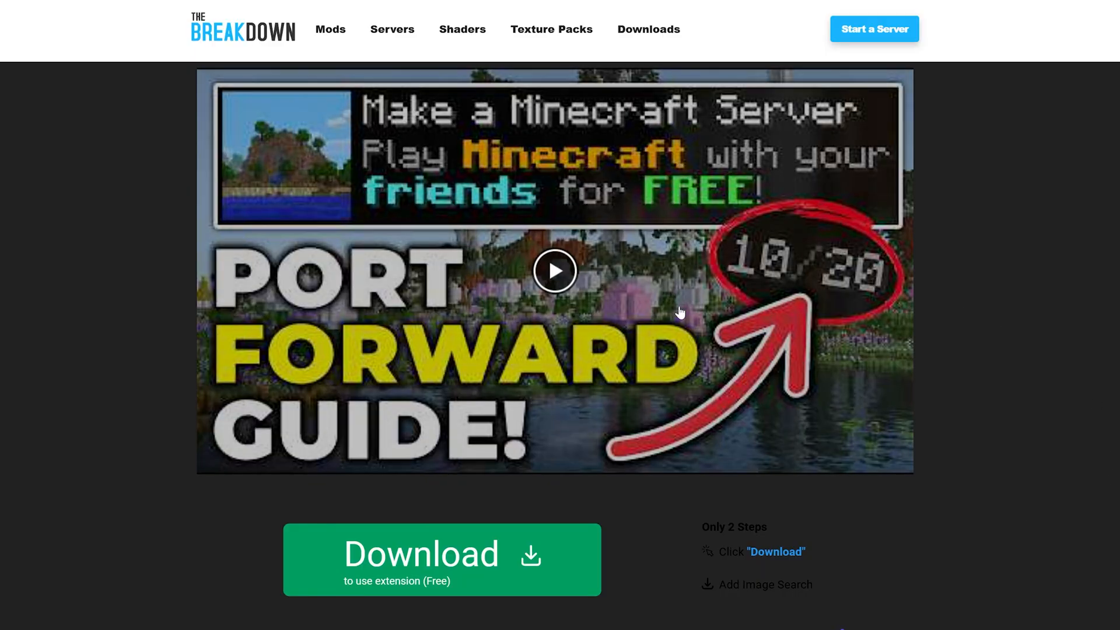
mouse_move(1074, 299)
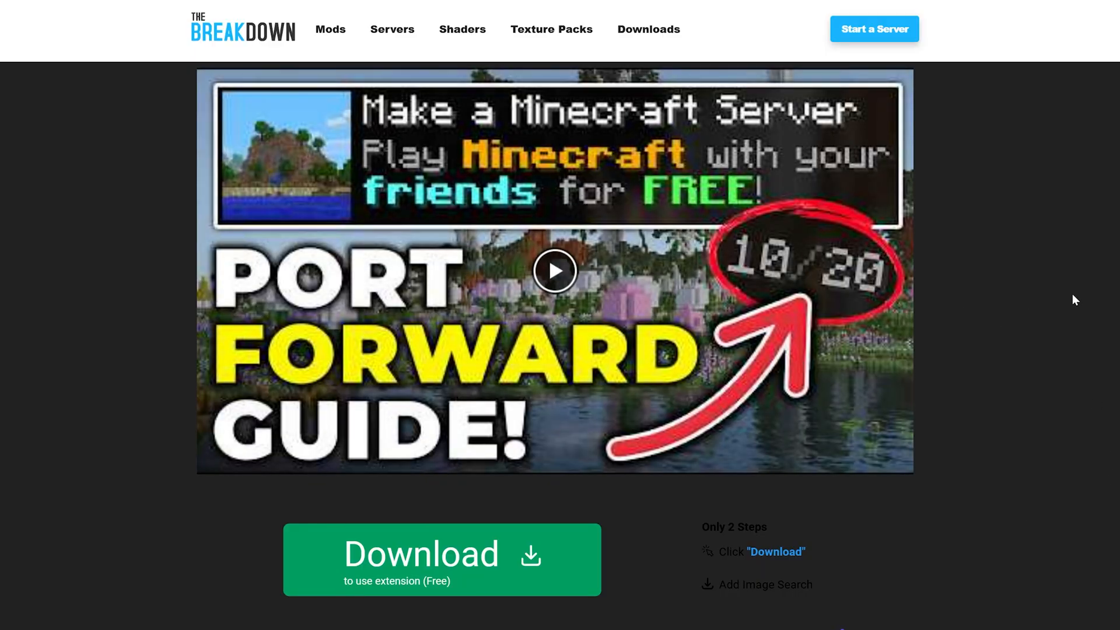
scroll(down, 3)
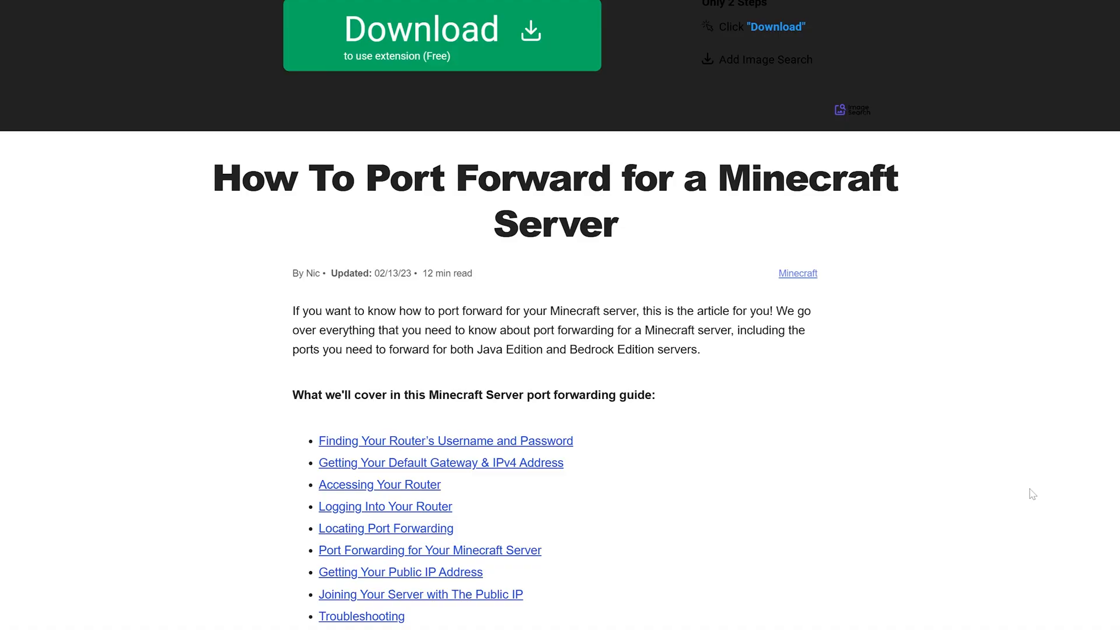
scroll(up, 3)
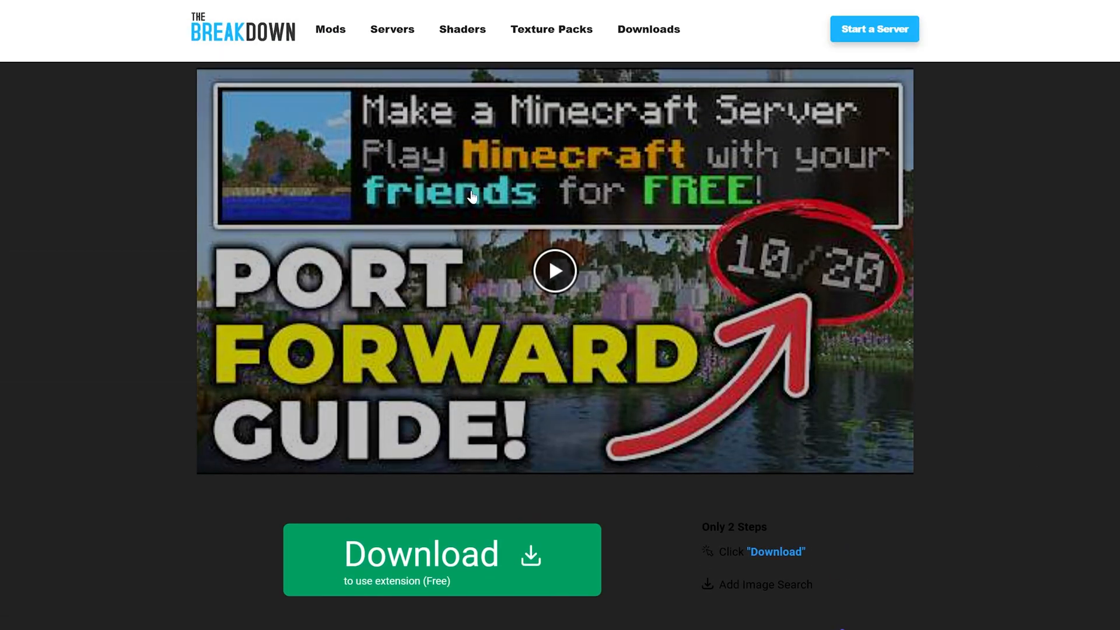
mouse_move(1011, 345)
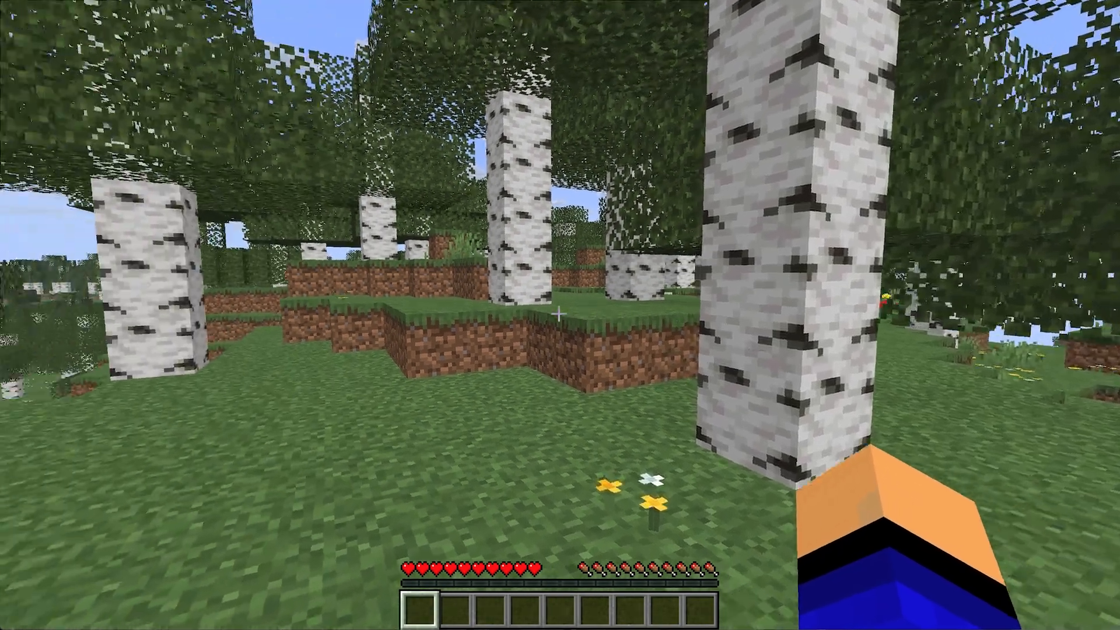
mouse_move(560, 314)
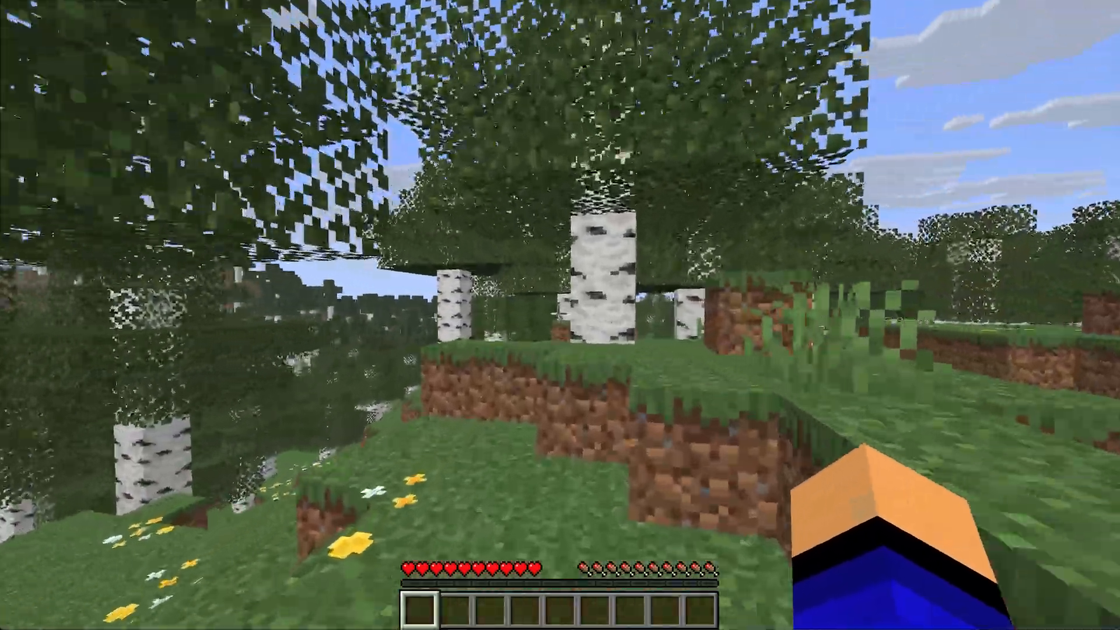
mouse_move(560, 315)
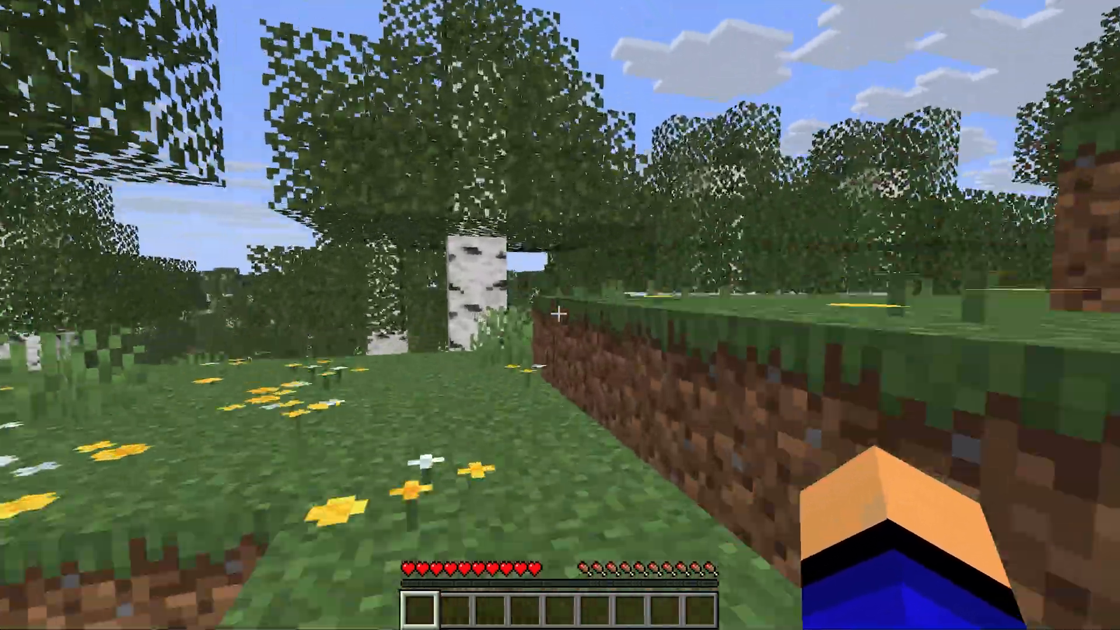